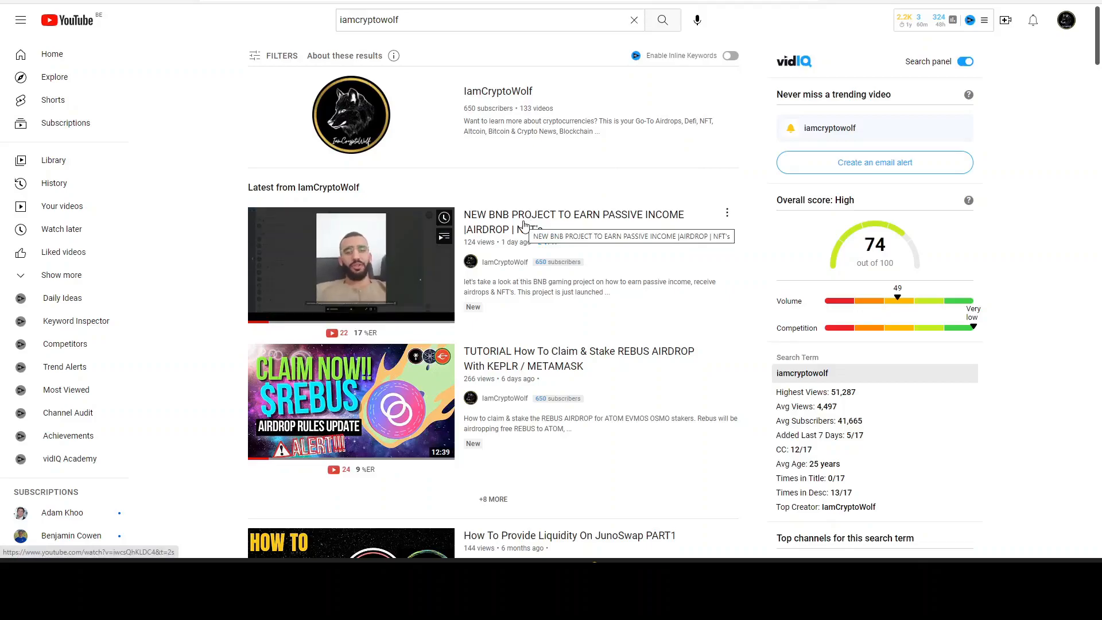
pyautogui.moveTo(547, 197)
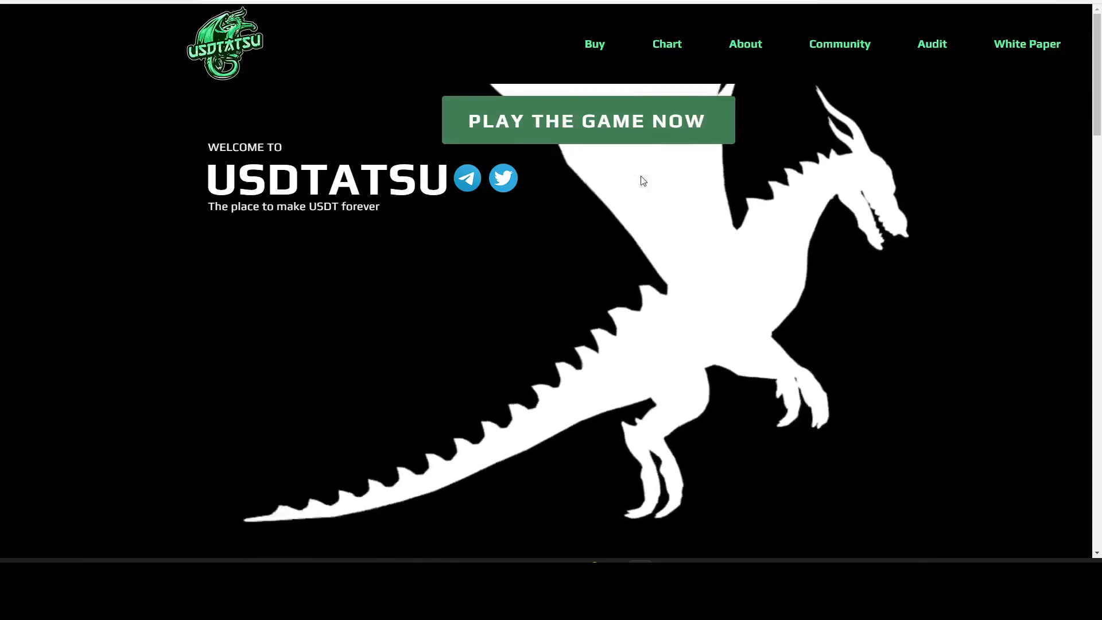
pyautogui.moveTo(594, 44)
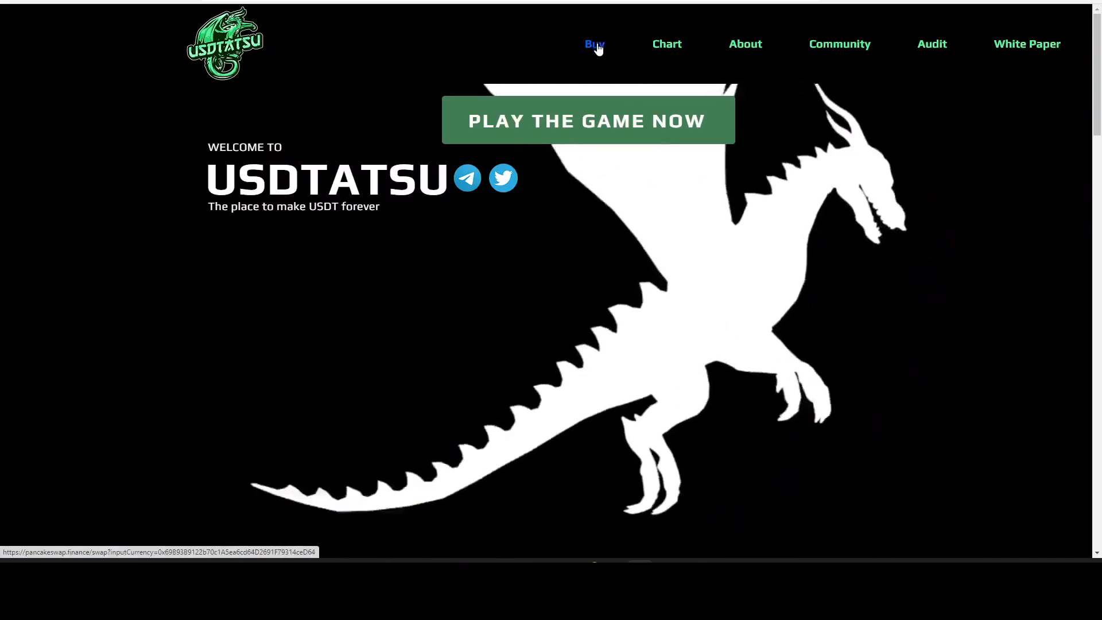
# - Follow the Buy link to the USDTG swap page, disconnect the wallet and reconnect it via MetaMask
pyautogui.click(593, 43)
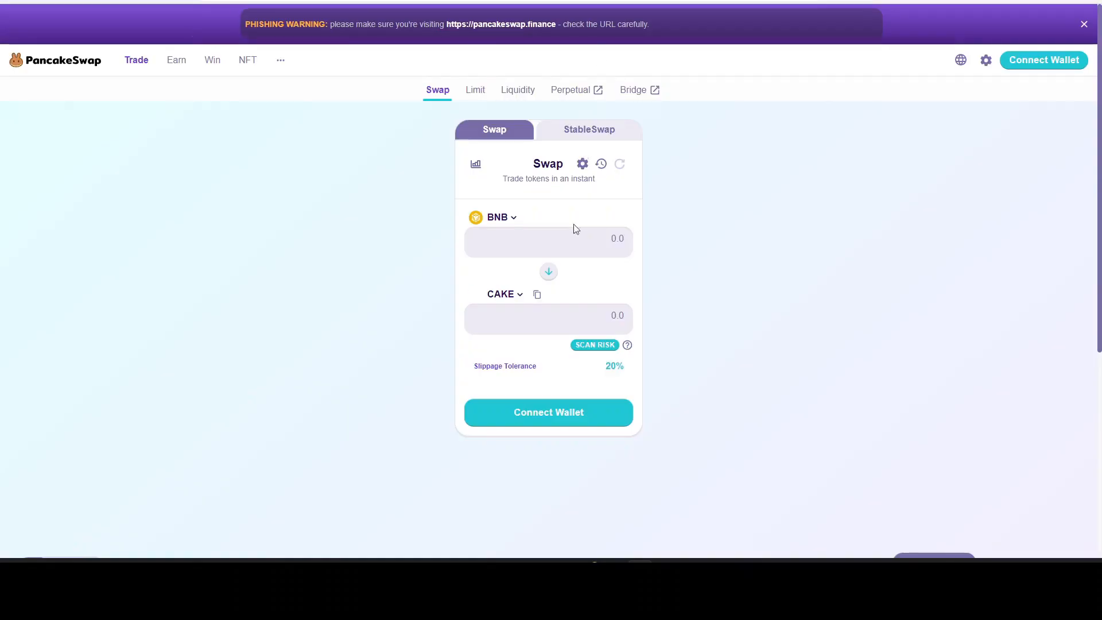
pyautogui.click(1044, 59)
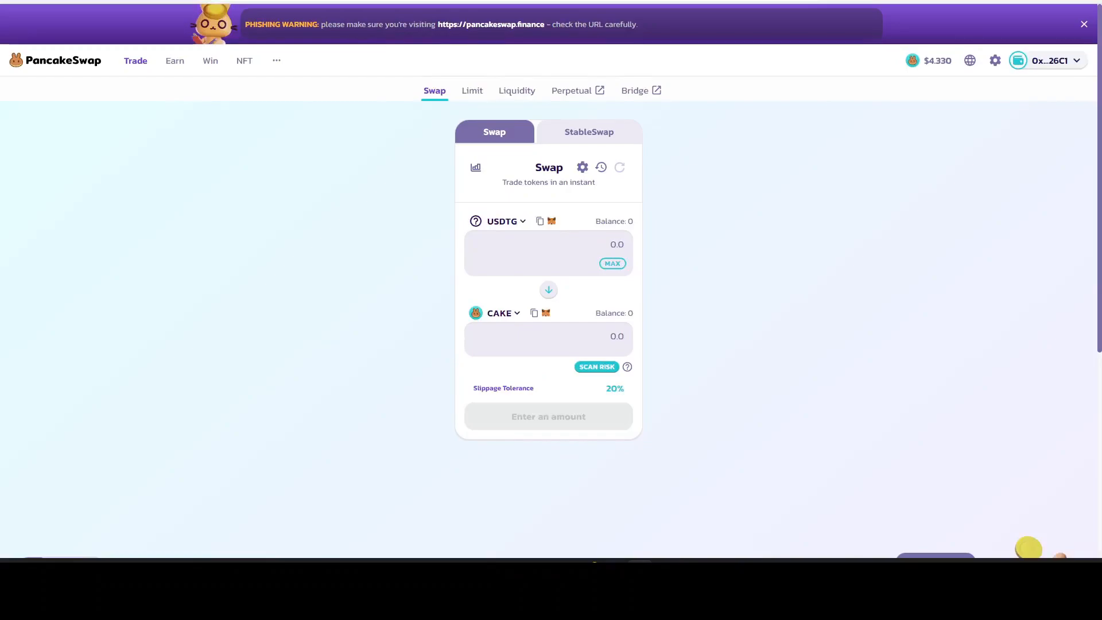
pyautogui.click(1046, 61)
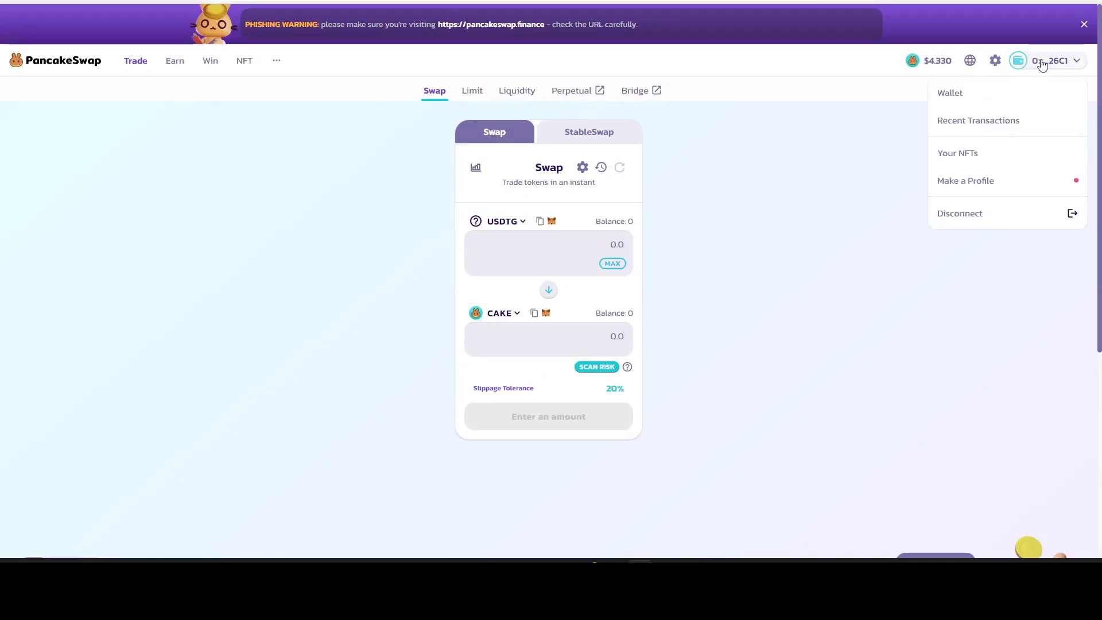
pyautogui.moveTo(959, 214)
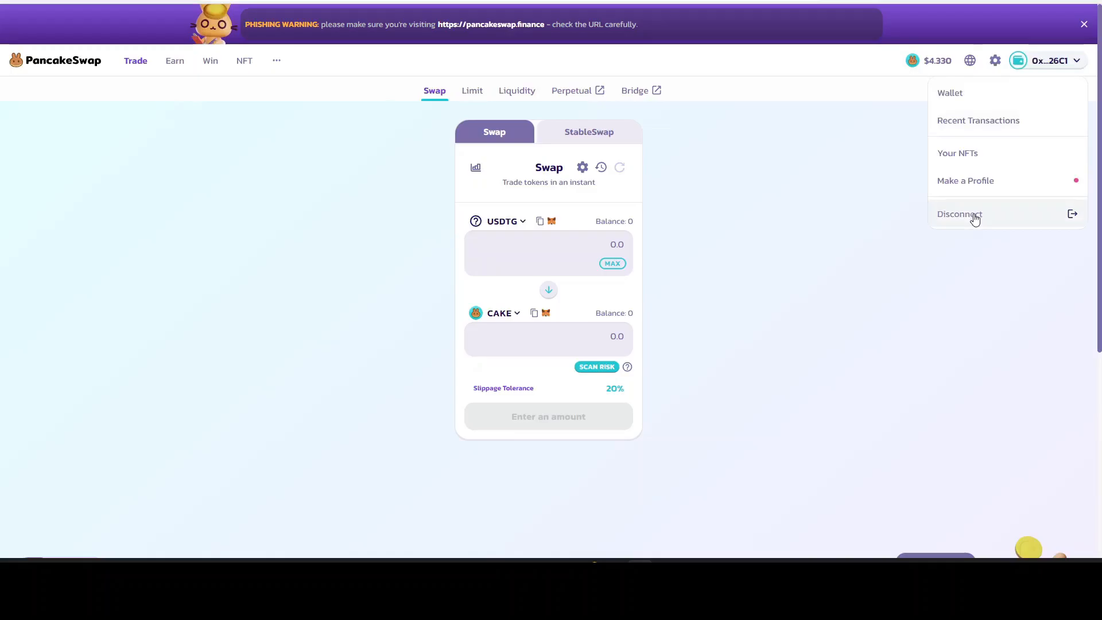
pyautogui.click(959, 213)
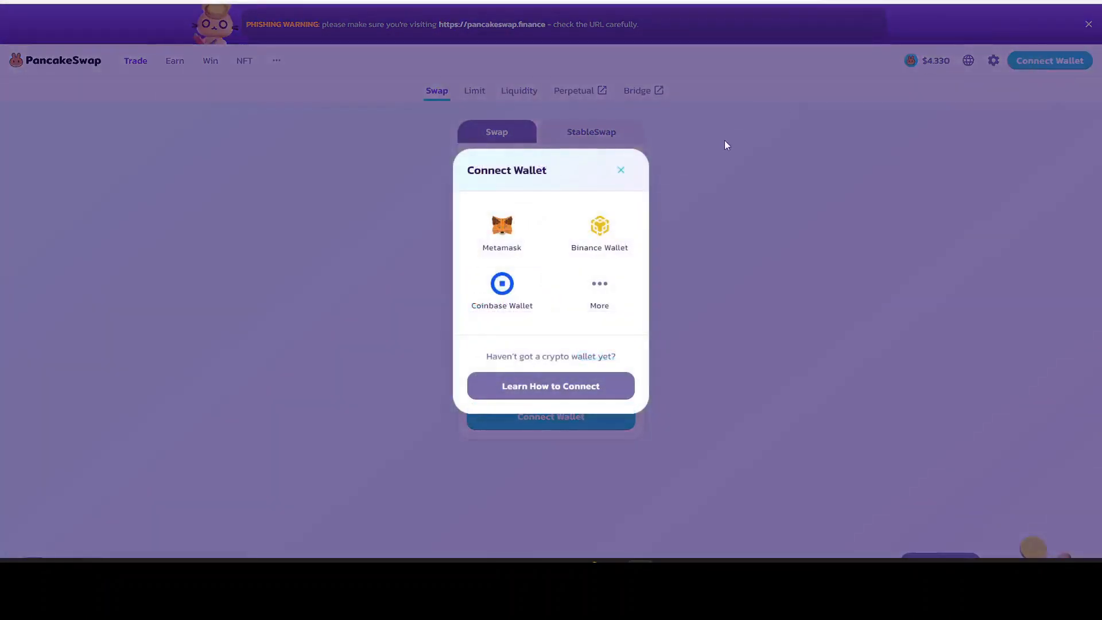
pyautogui.moveTo(502, 232)
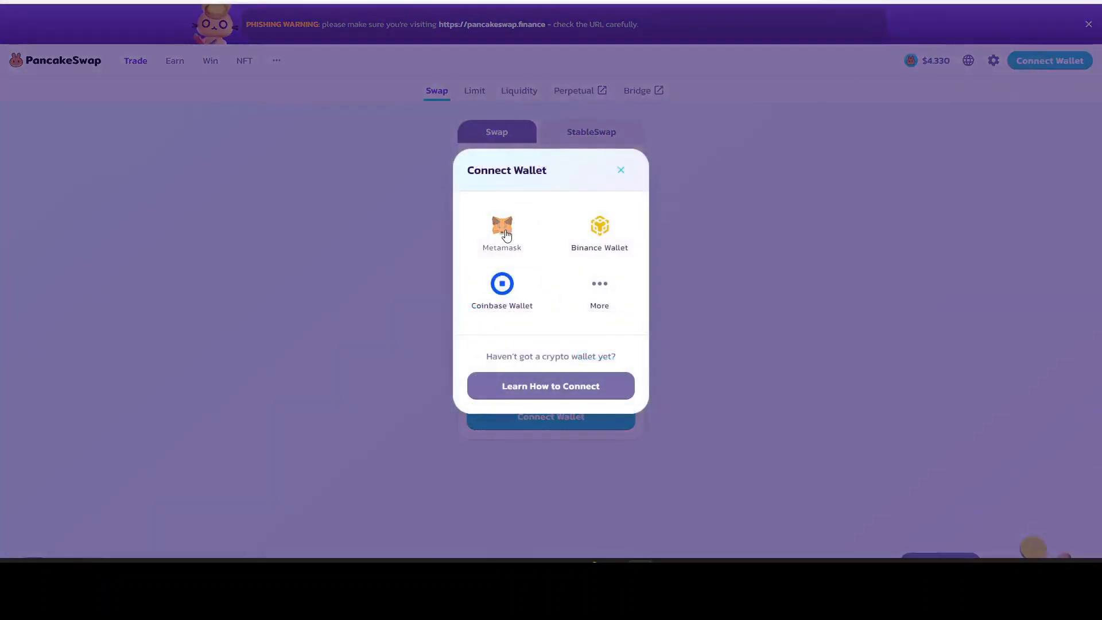
pyautogui.click(501, 233)
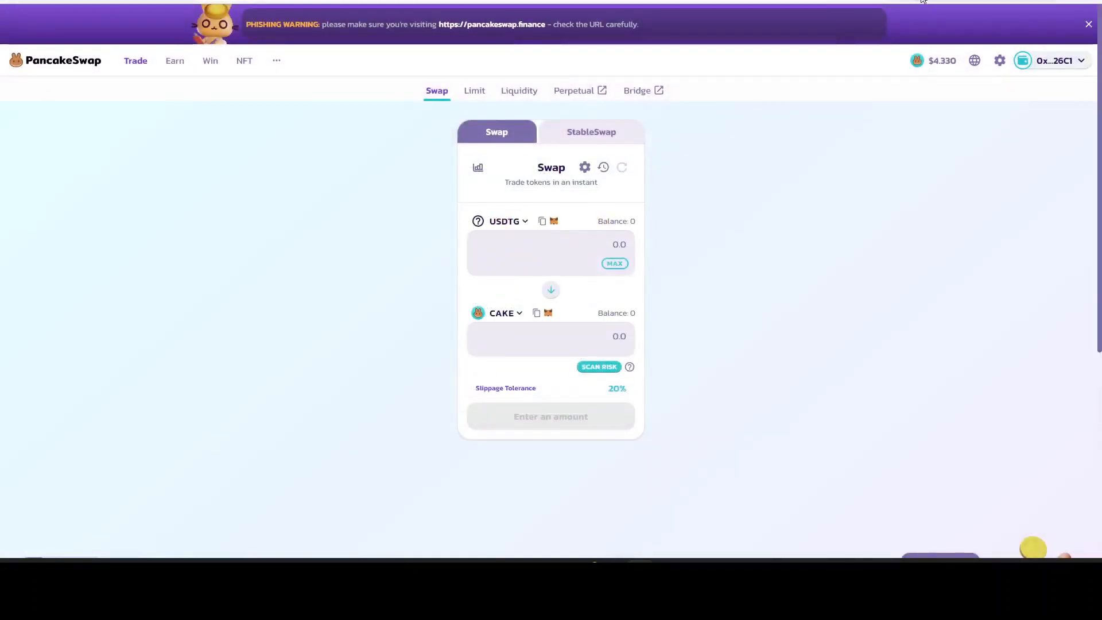
# - Confirm in MetaMask that the network is BNB Smart Chain Mainnet with 0.2956 BNB
pyautogui.click(1047, 61)
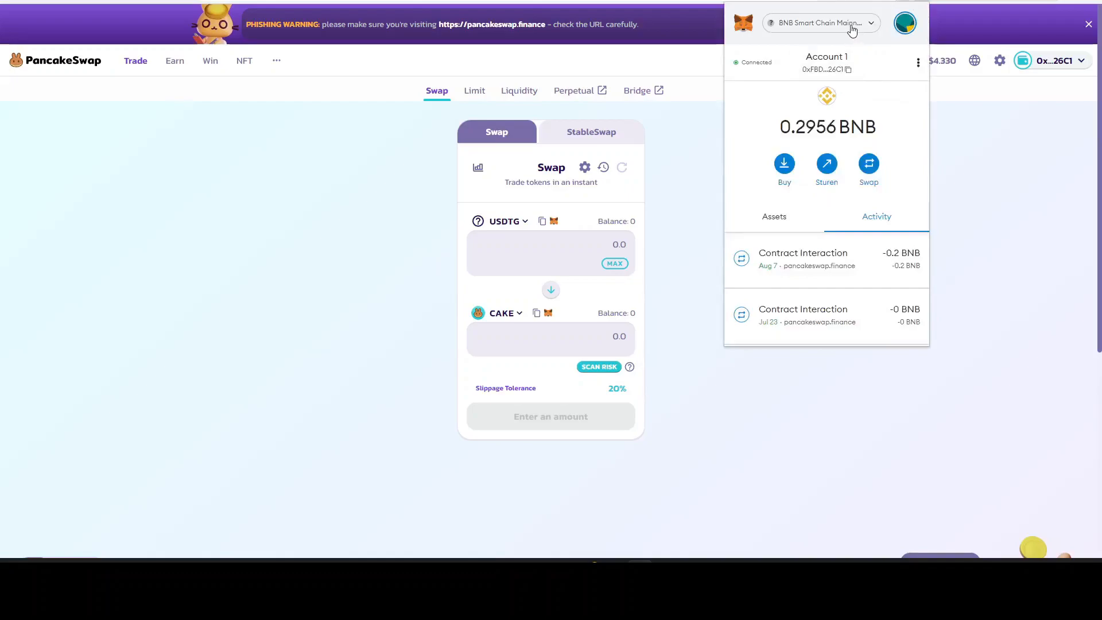
pyautogui.click(818, 23)
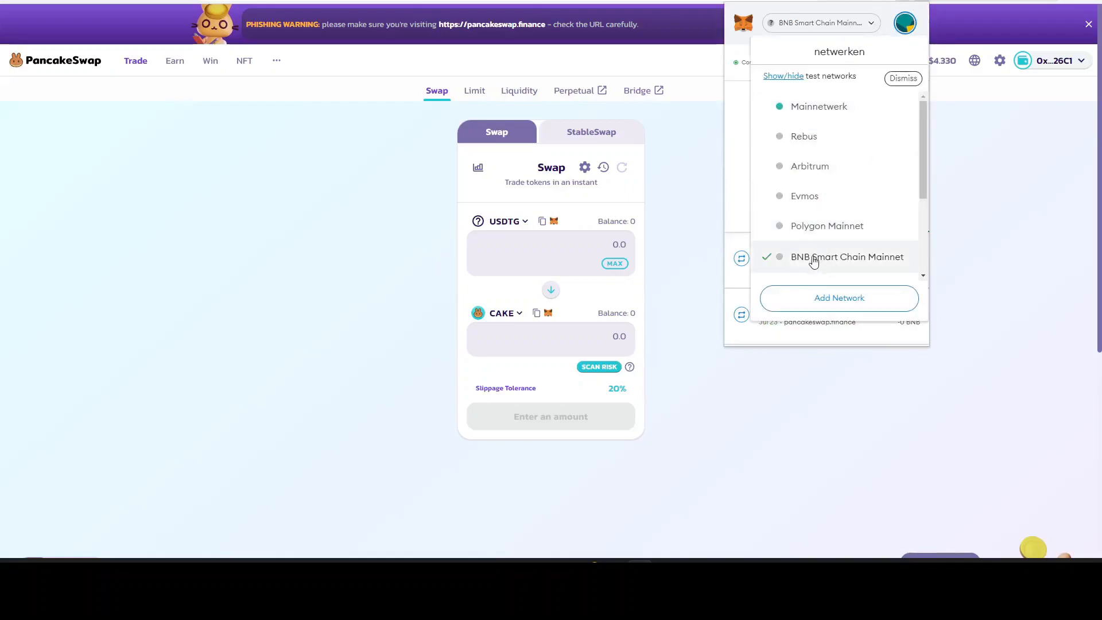
pyautogui.click(847, 256)
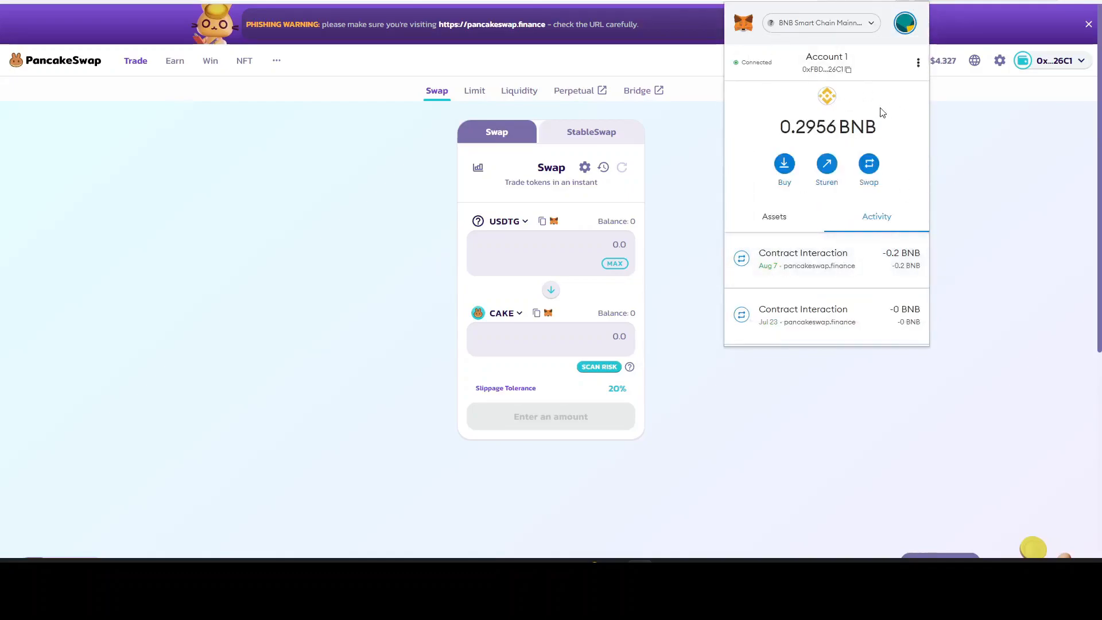
pyautogui.doubleClick(827, 126)
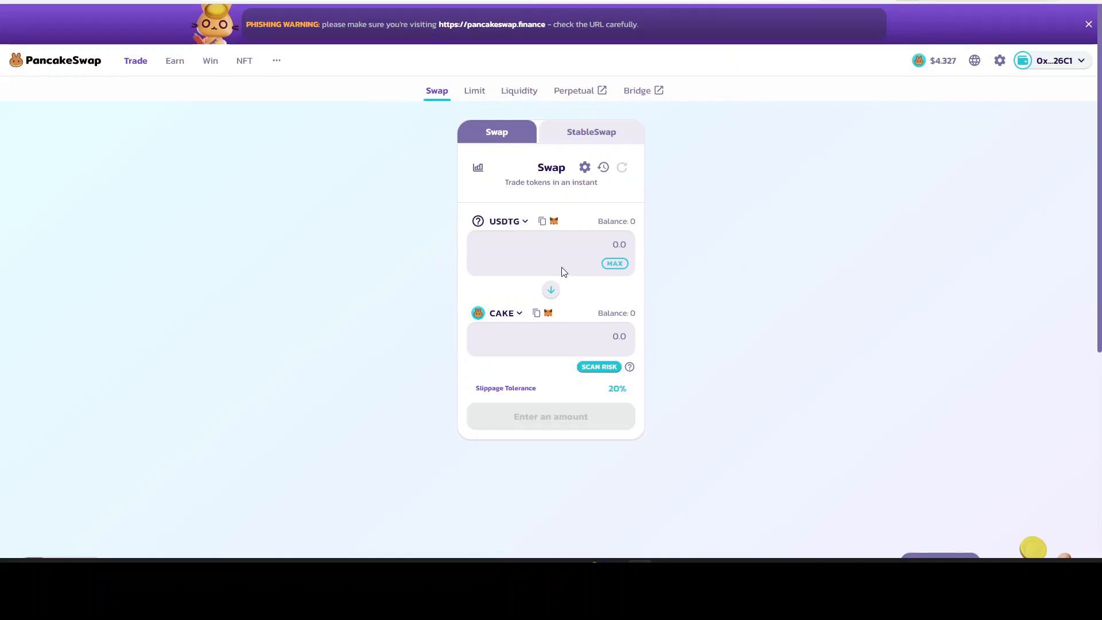
pyautogui.moveTo(415, 241)
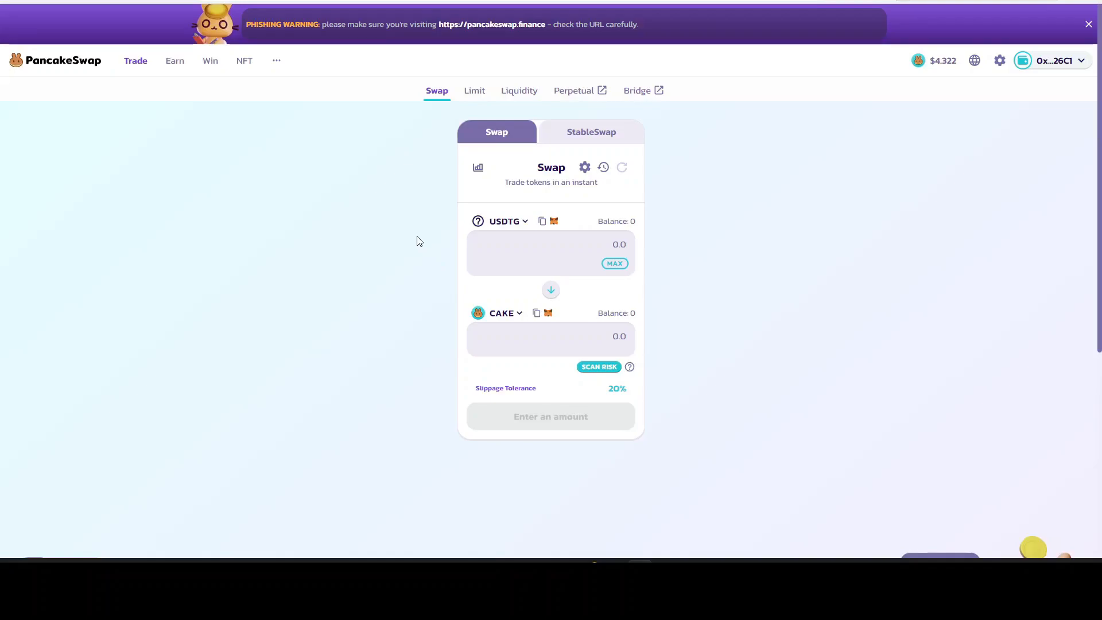
pyautogui.moveTo(436, 286)
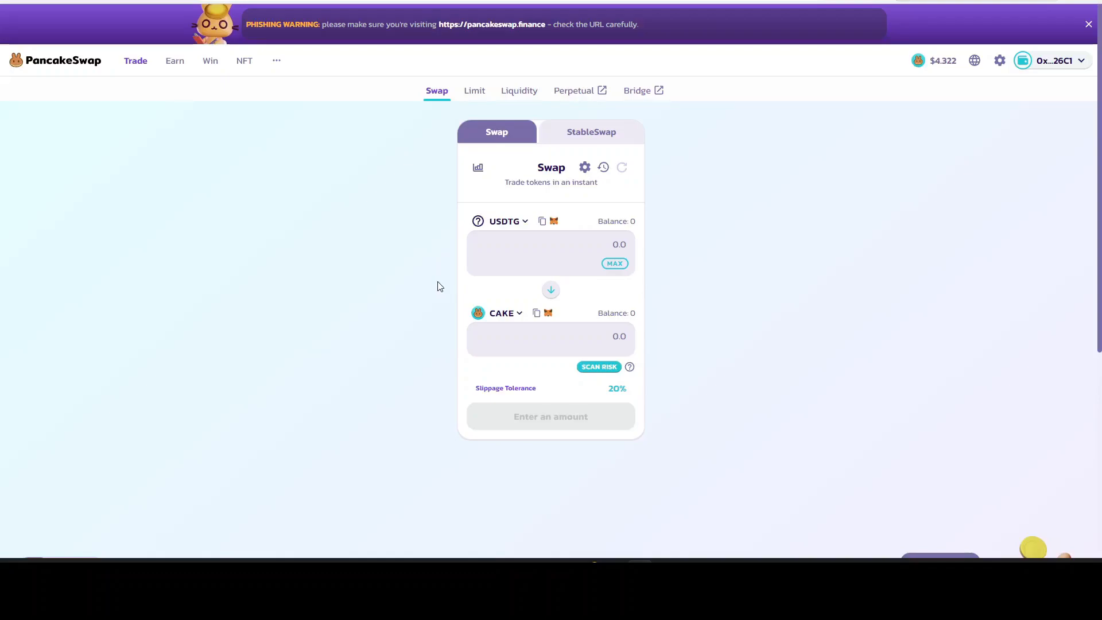
pyautogui.moveTo(594, 389)
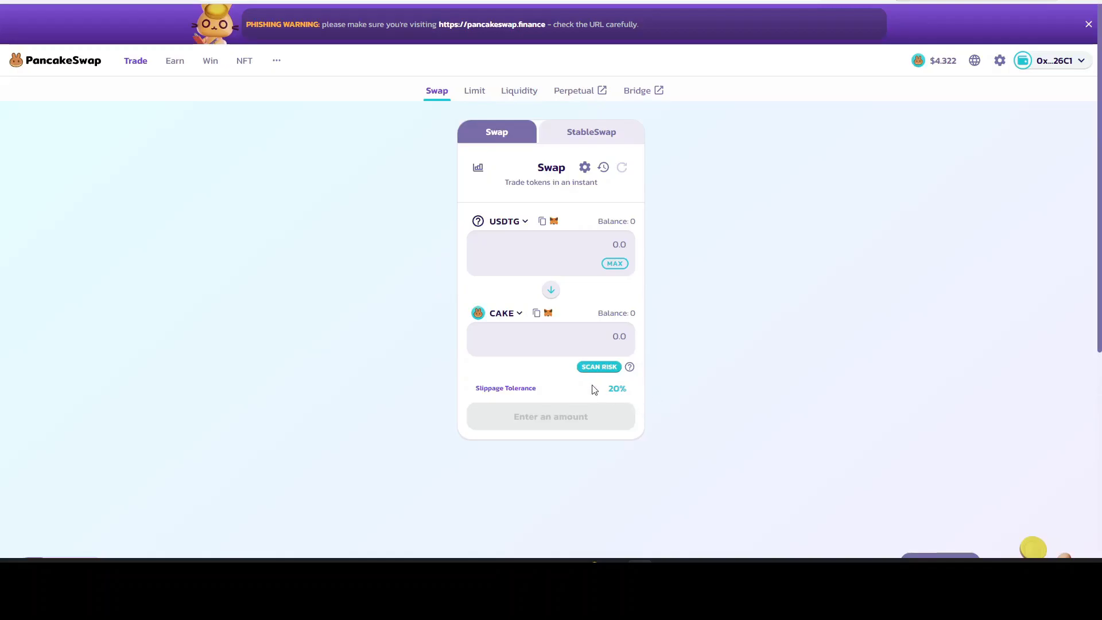
# - Replace CAKE with BNB and flip the pair so BNB buys USDTG
pyautogui.click(504, 221)
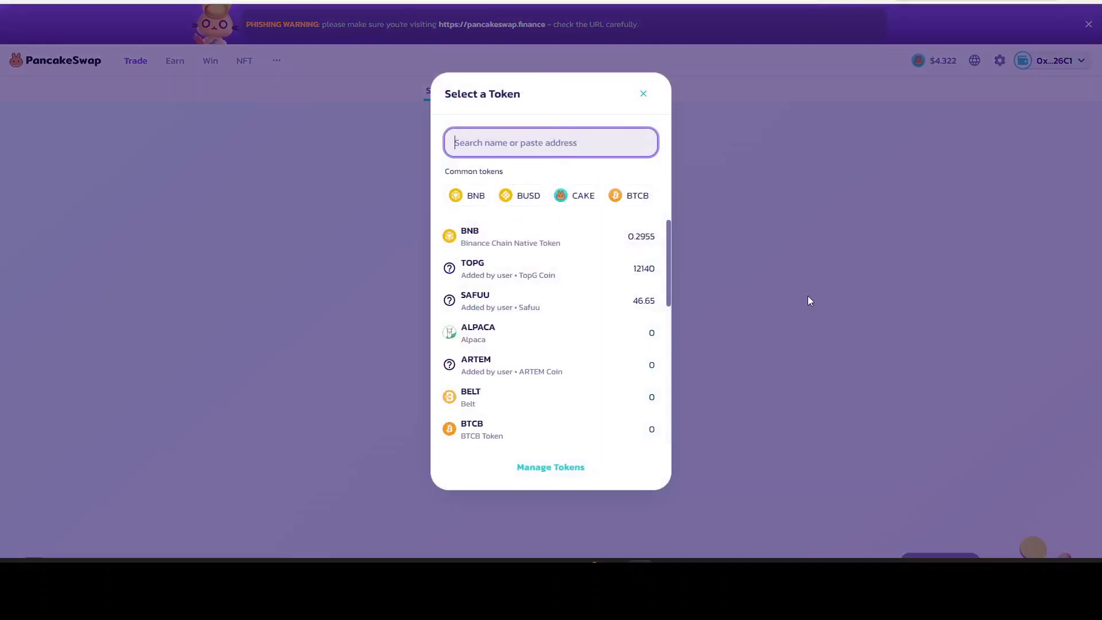
pyautogui.click(643, 93)
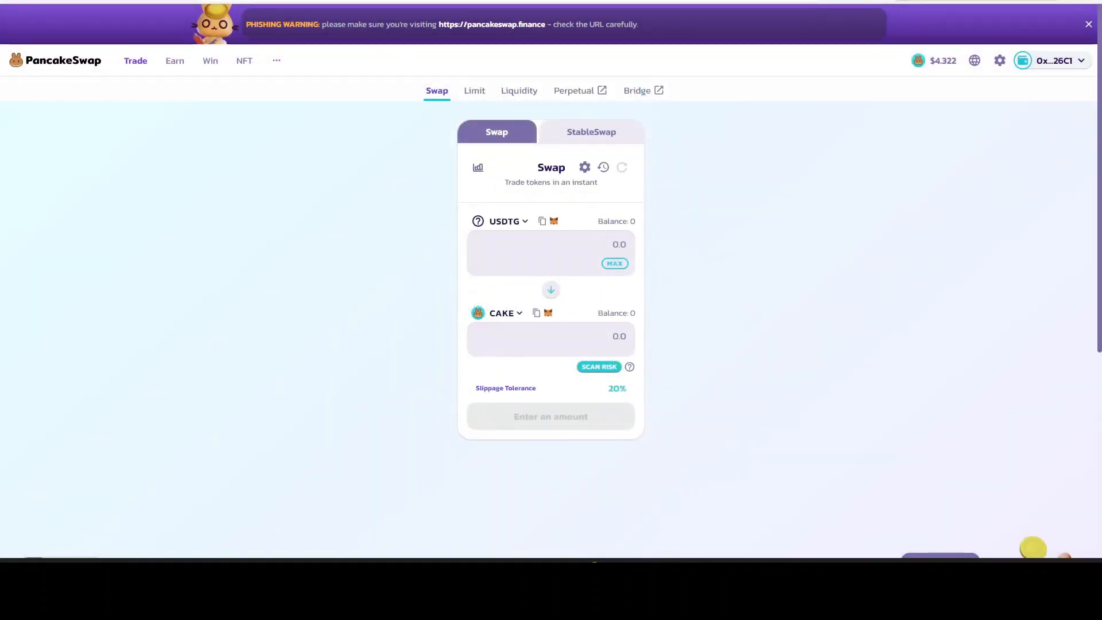
pyautogui.moveTo(511, 223)
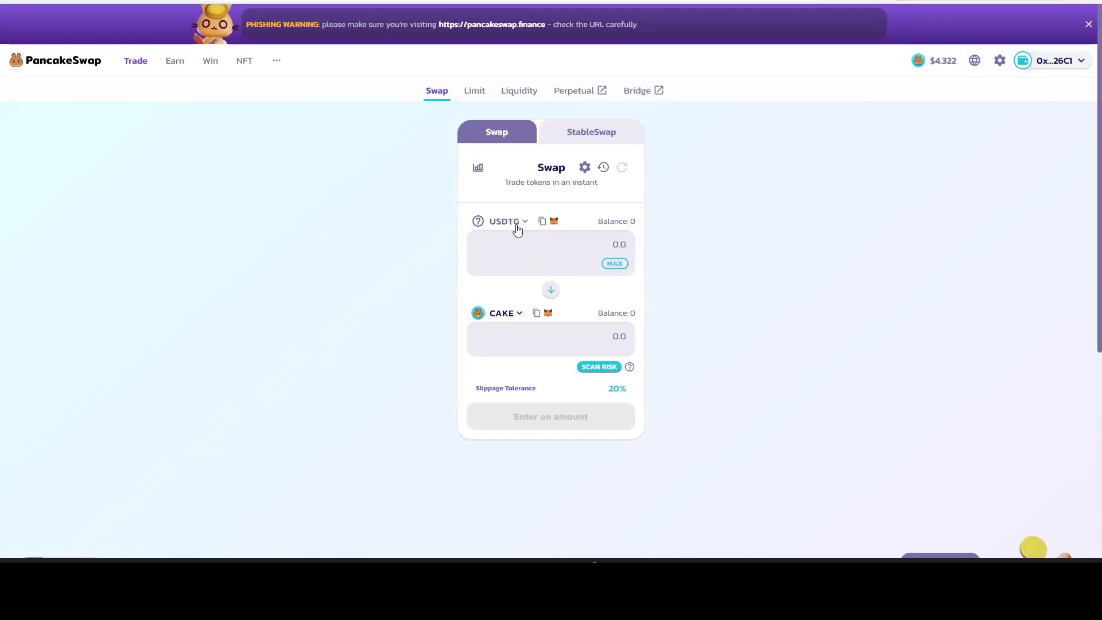
pyautogui.moveTo(504, 325)
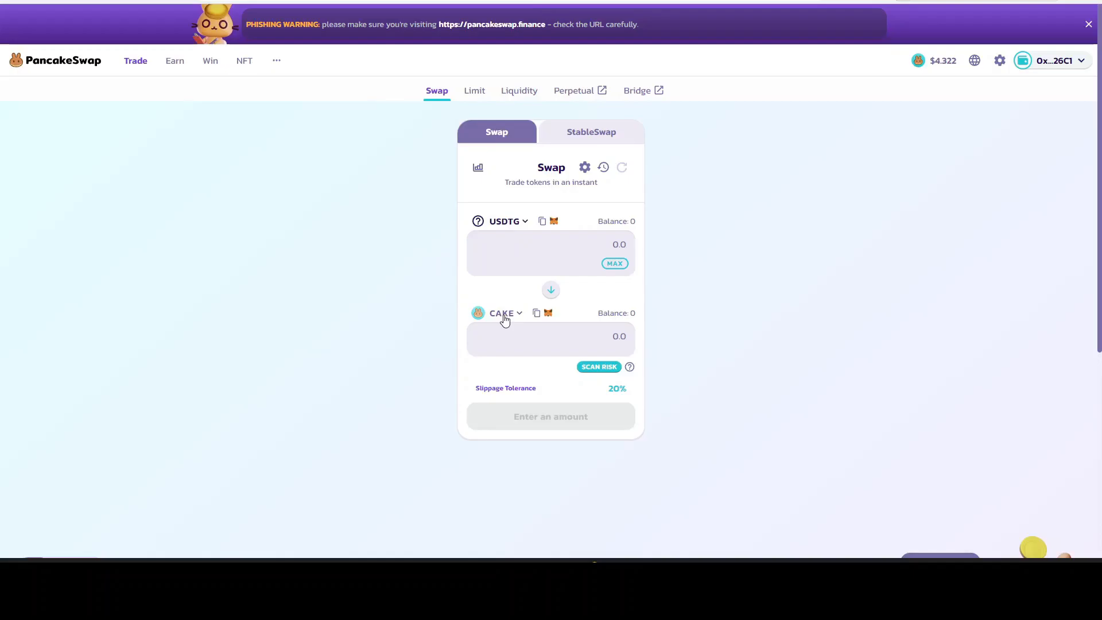
pyautogui.click(501, 312)
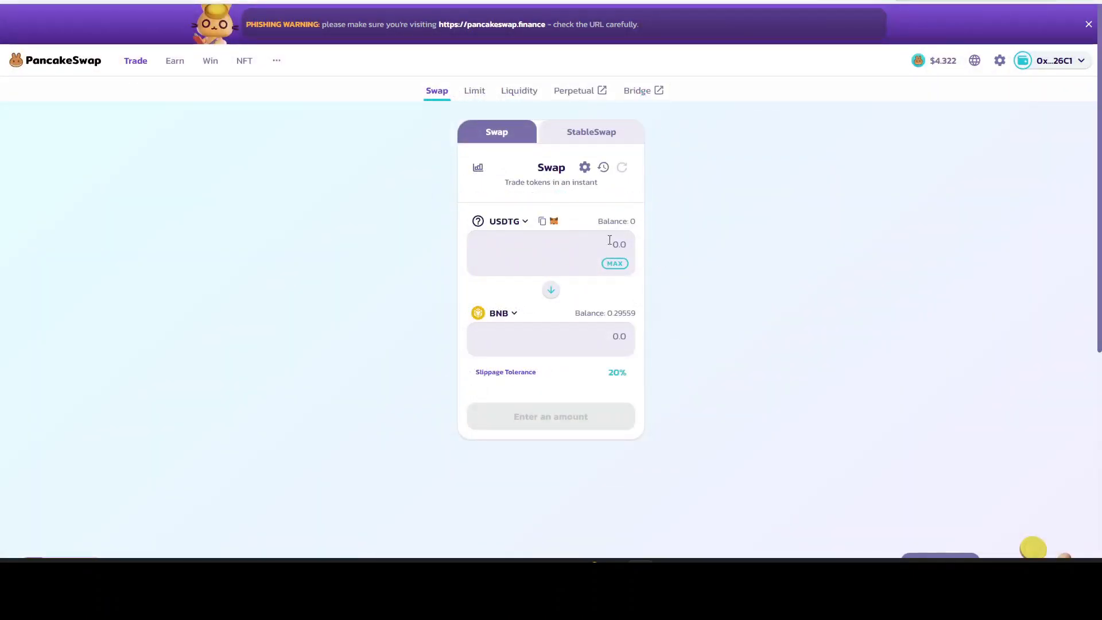
pyautogui.moveTo(618, 243)
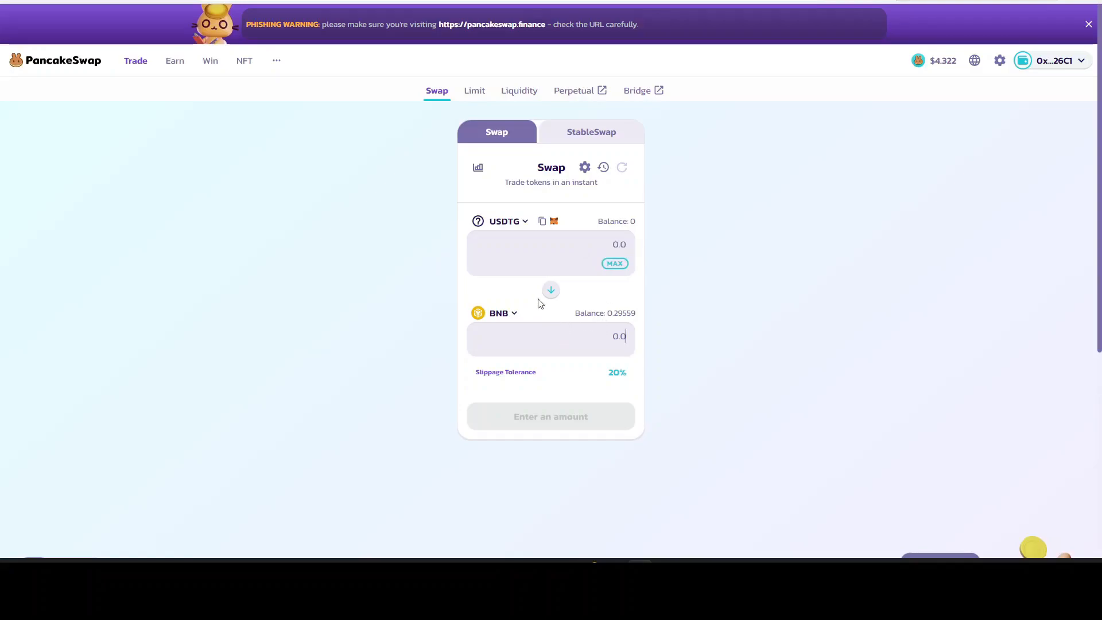
pyautogui.click(551, 289)
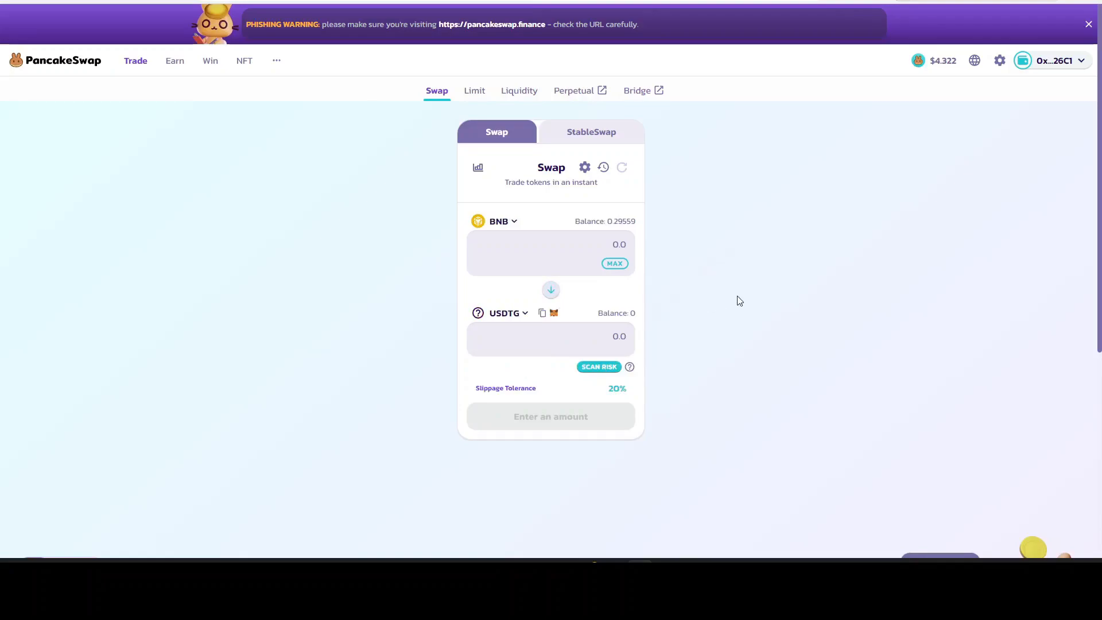
pyautogui.click(613, 262)
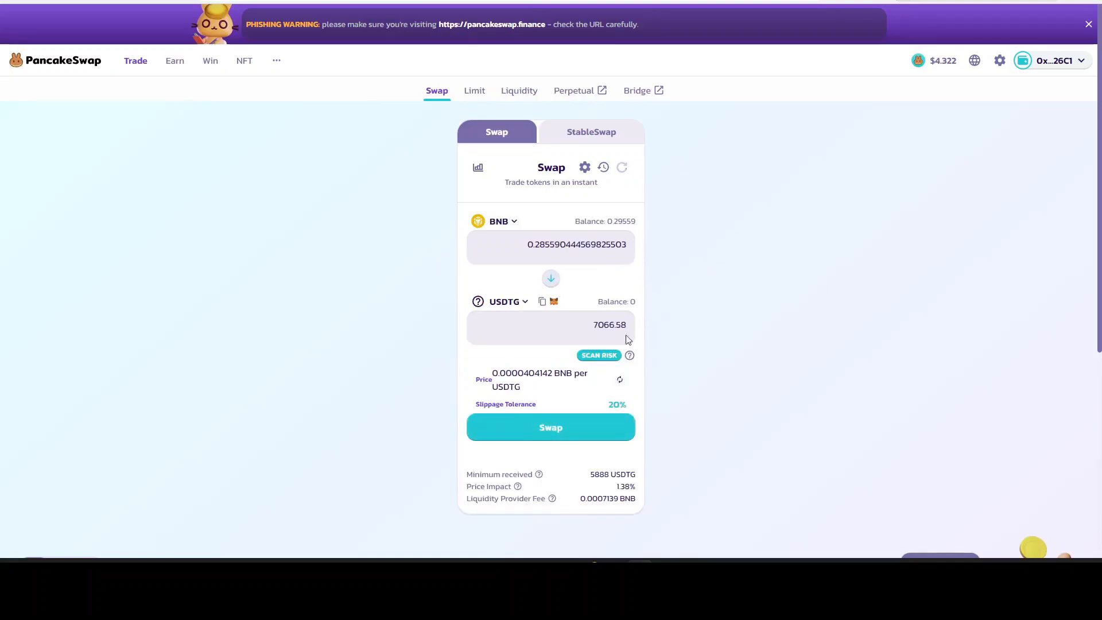
pyautogui.moveTo(653, 347)
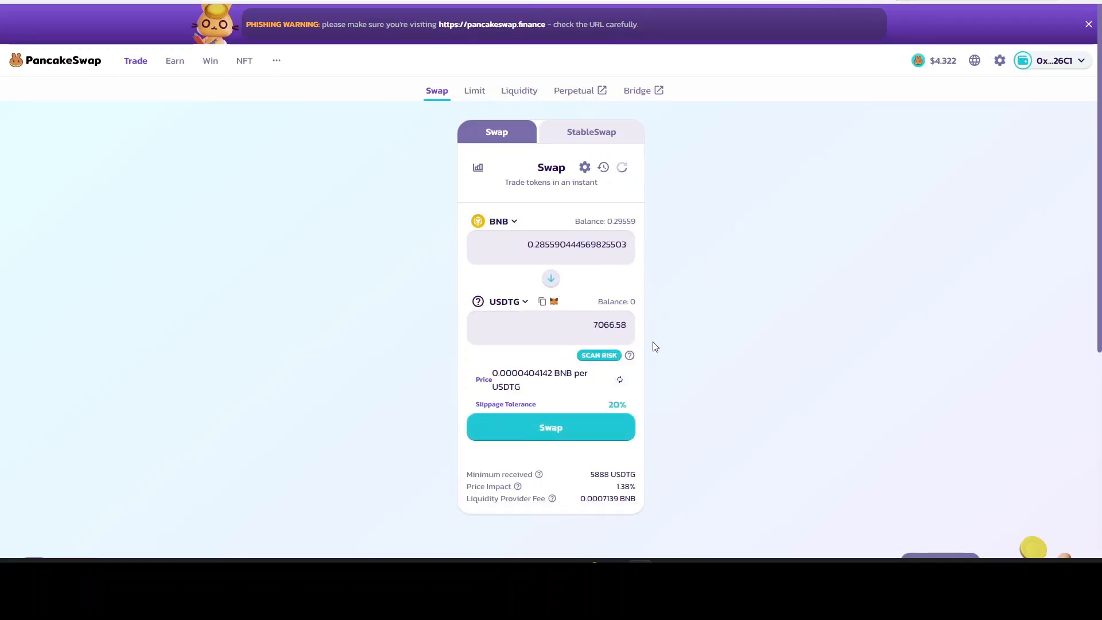
pyautogui.moveTo(682, 250)
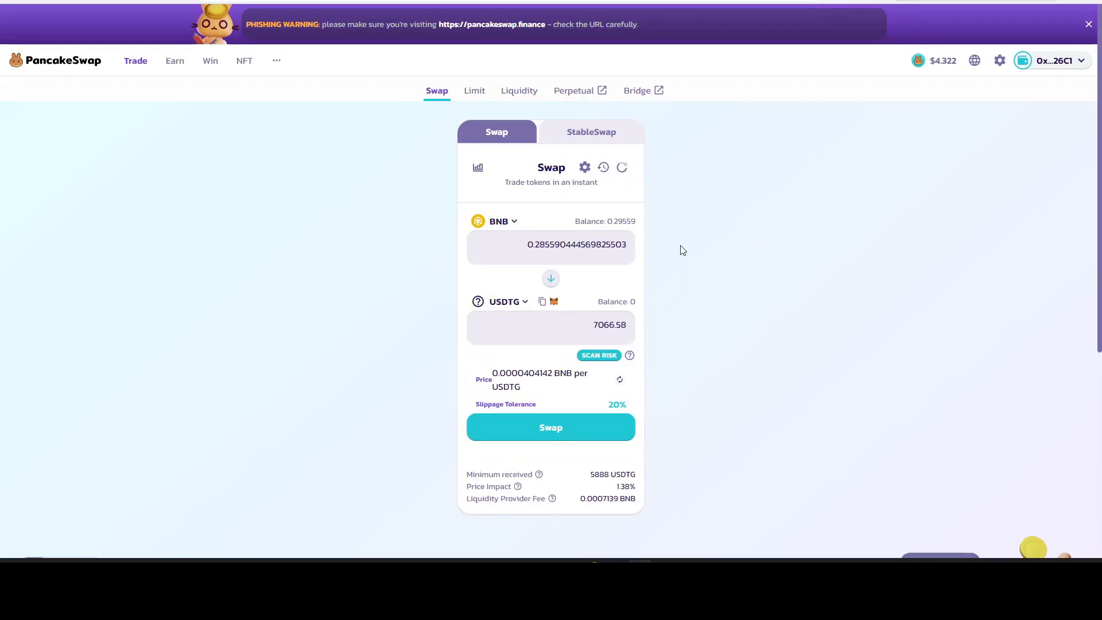
pyautogui.moveTo(626, 249)
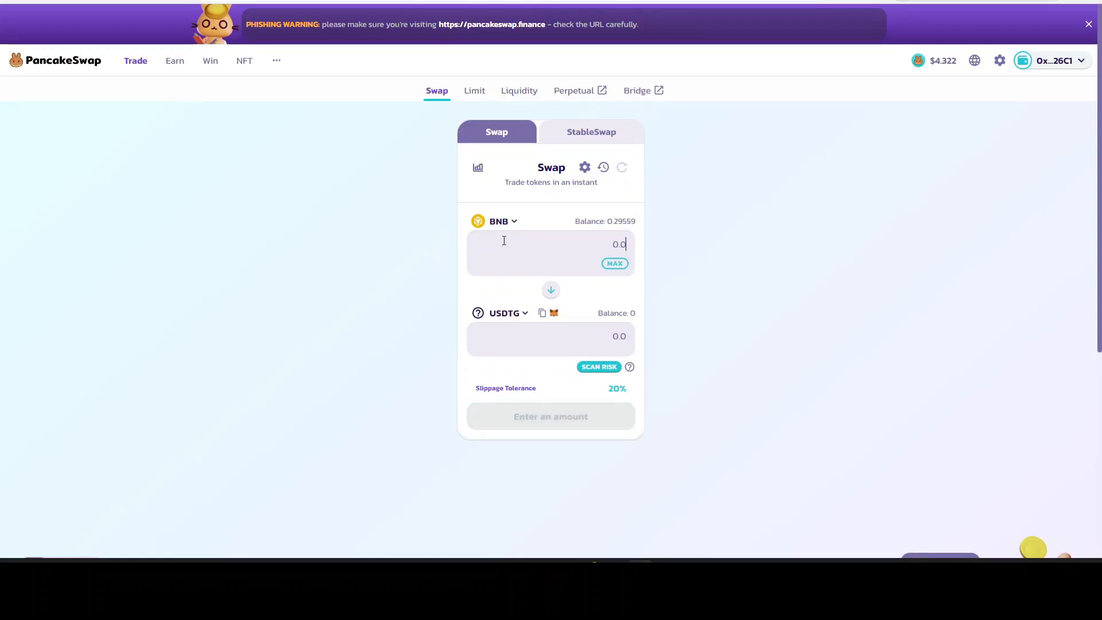
# - Enter 0.15 BNB to spend, quoting about 3736.08 USDTG
pyautogui.write('0.15')
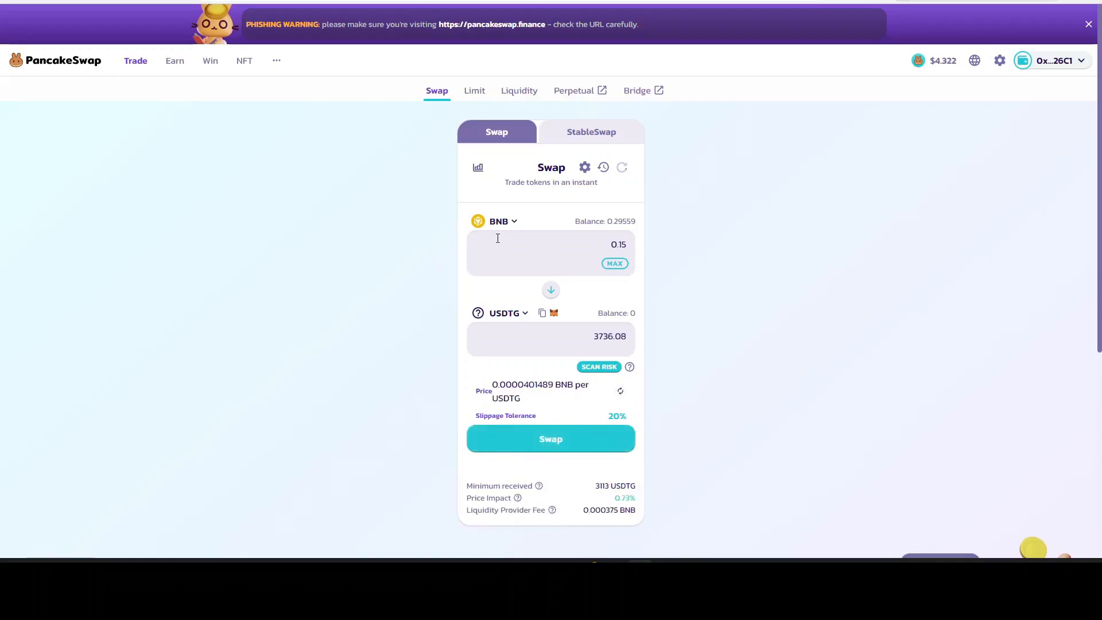
pyautogui.moveTo(606, 356)
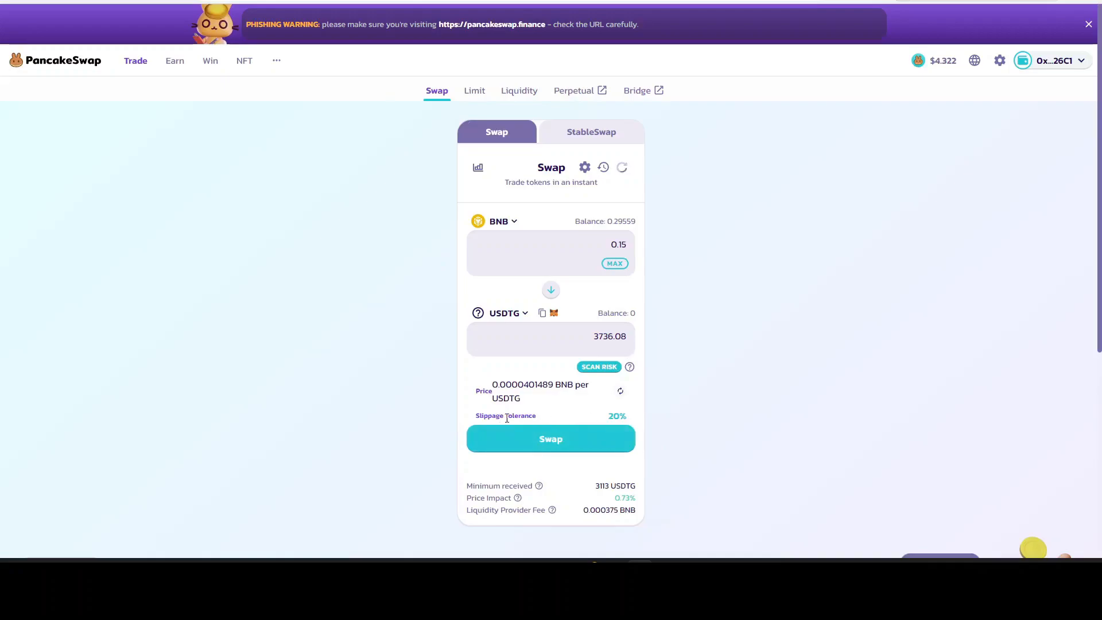
pyautogui.moveTo(581, 460)
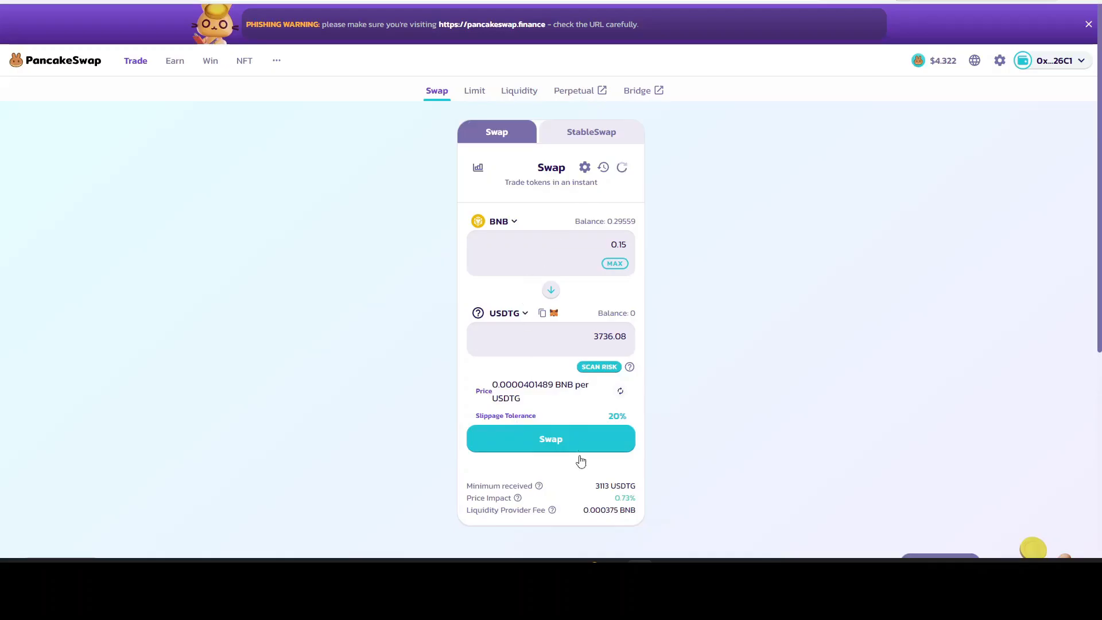
pyautogui.moveTo(606, 158)
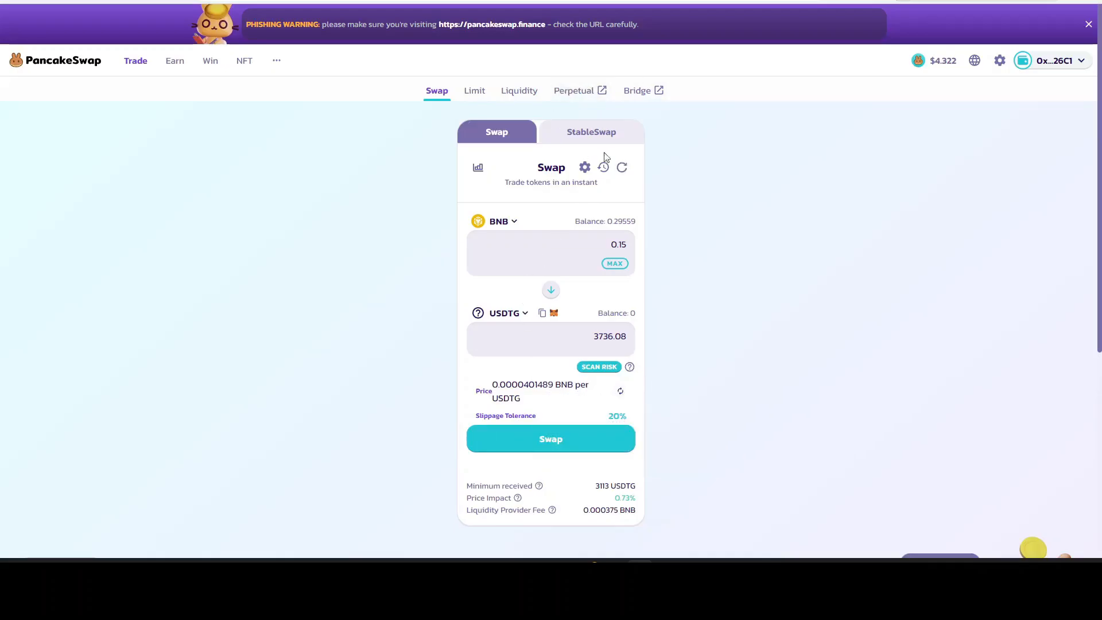
# - Set the slippage tolerance to 14% in the swap settings
pyautogui.click(583, 168)
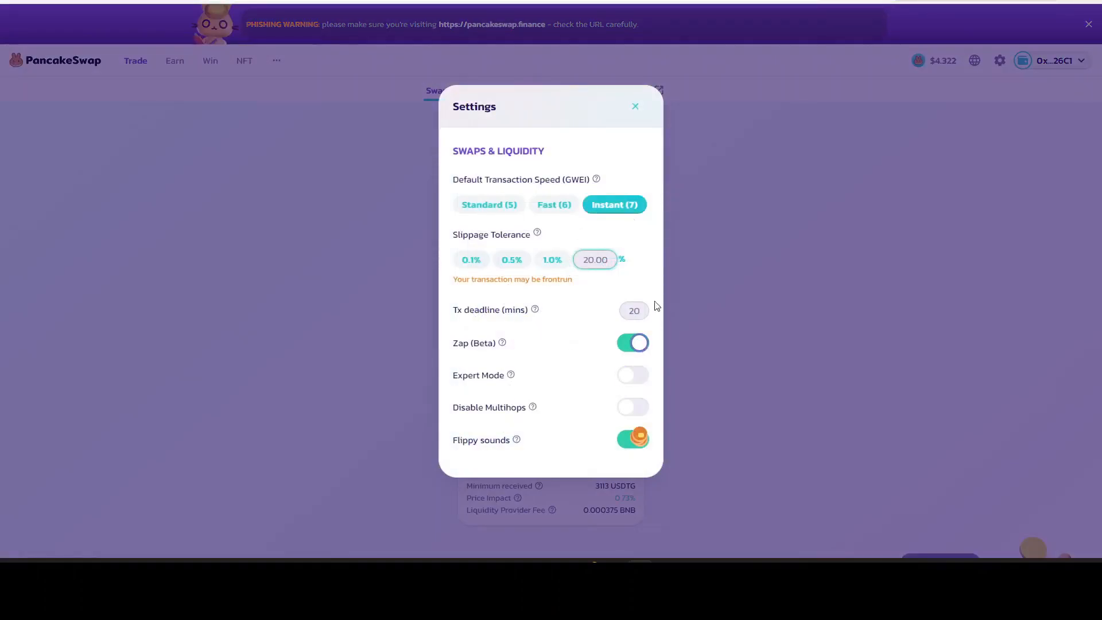
pyautogui.moveTo(704, 355)
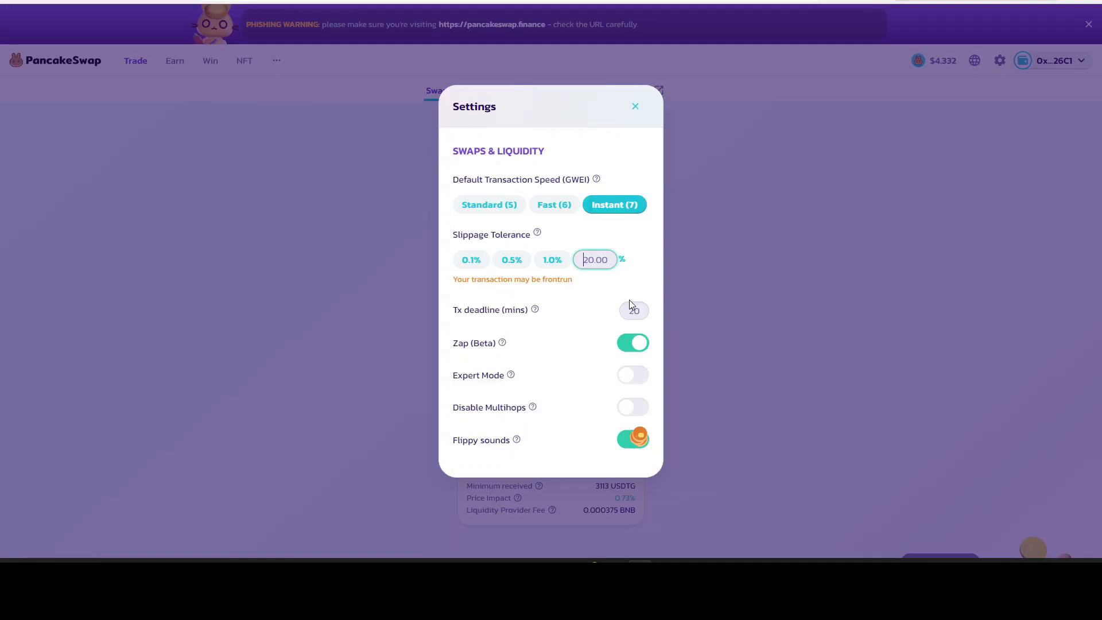
pyautogui.write('14')
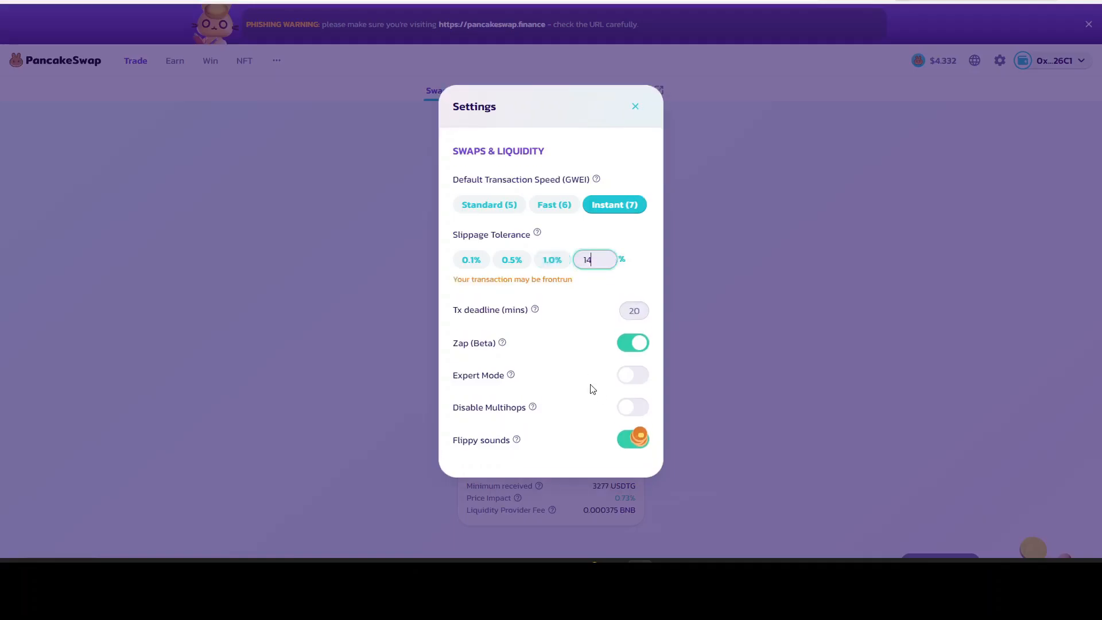
pyautogui.moveTo(652, 133)
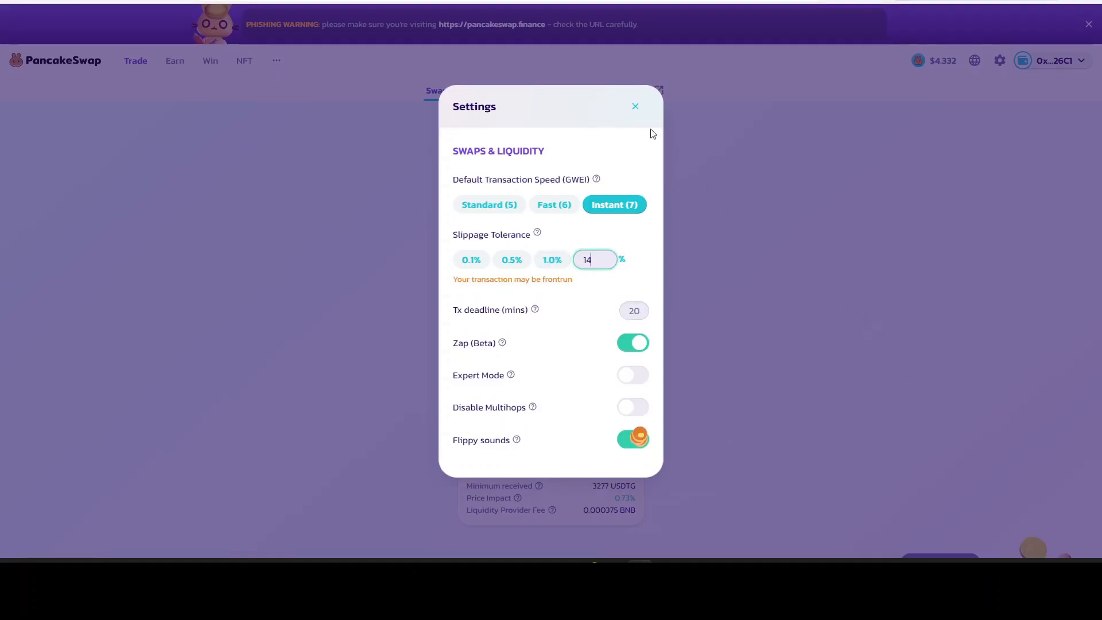
pyautogui.click(634, 106)
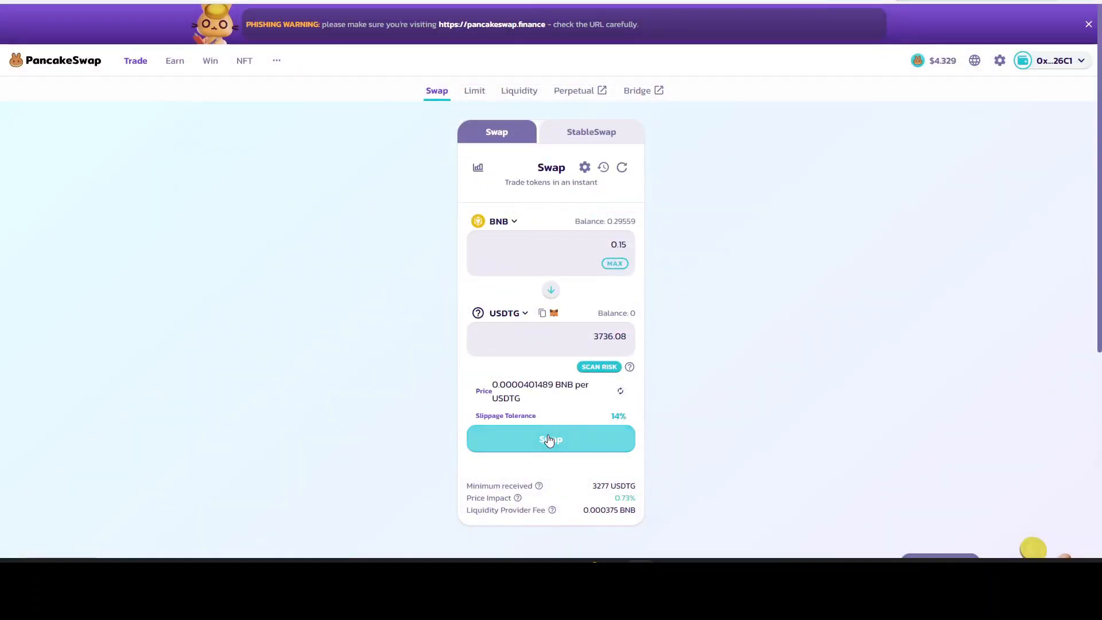
# - Submit and confirm the 0.15 BNB swap, then dismiss the failure warning
pyautogui.click(550, 439)
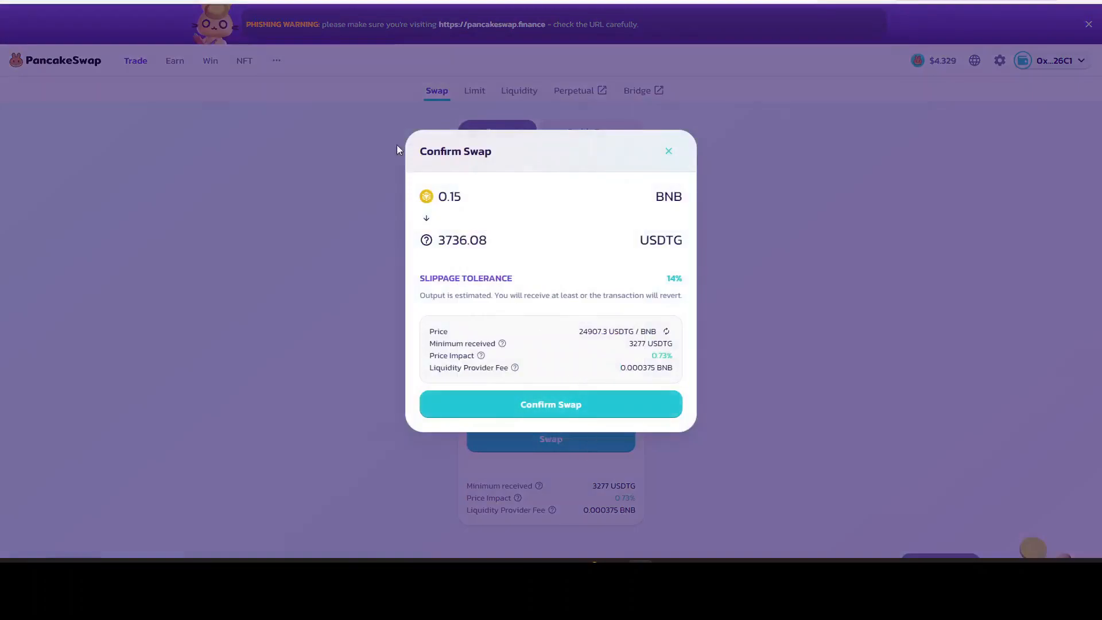
pyautogui.moveTo(635, 392)
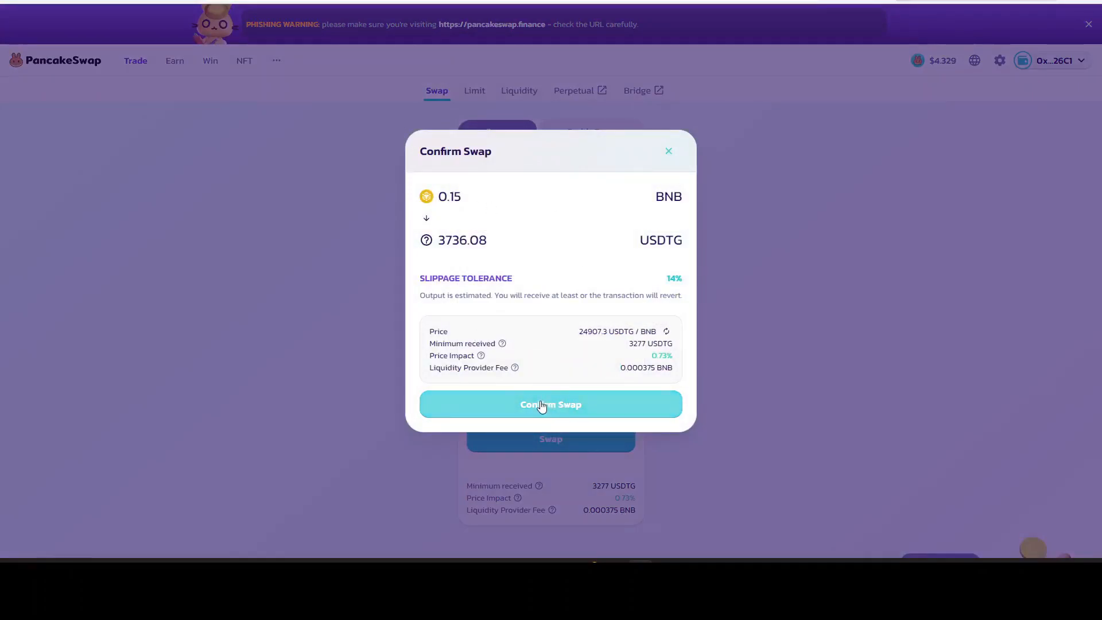
pyautogui.click(550, 404)
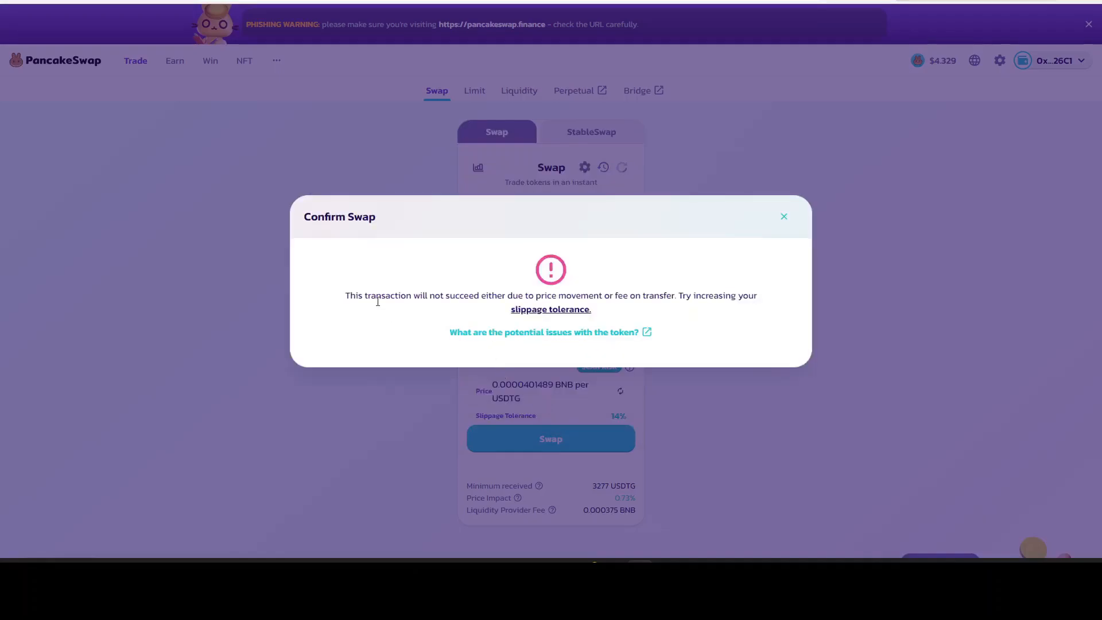
pyautogui.moveTo(568, 311)
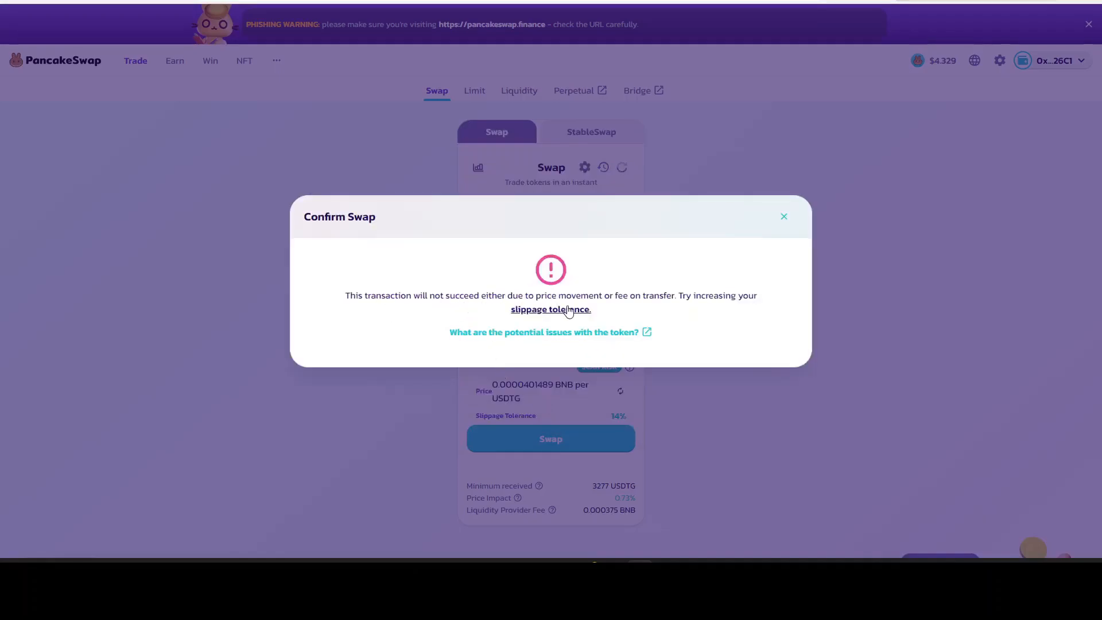
pyautogui.moveTo(783, 286)
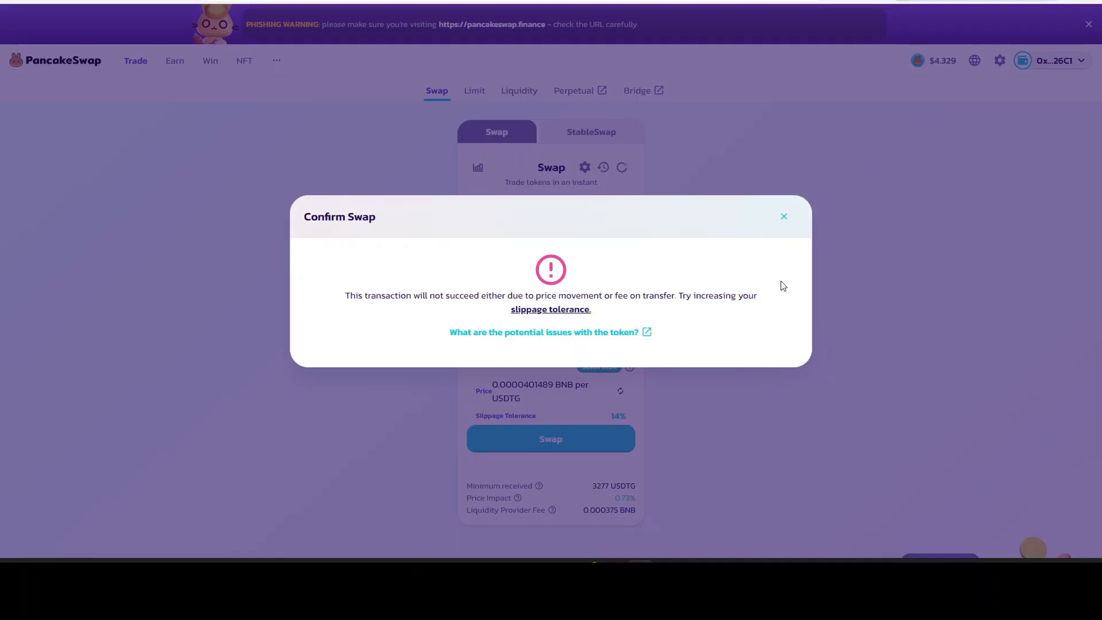
pyautogui.moveTo(550, 309)
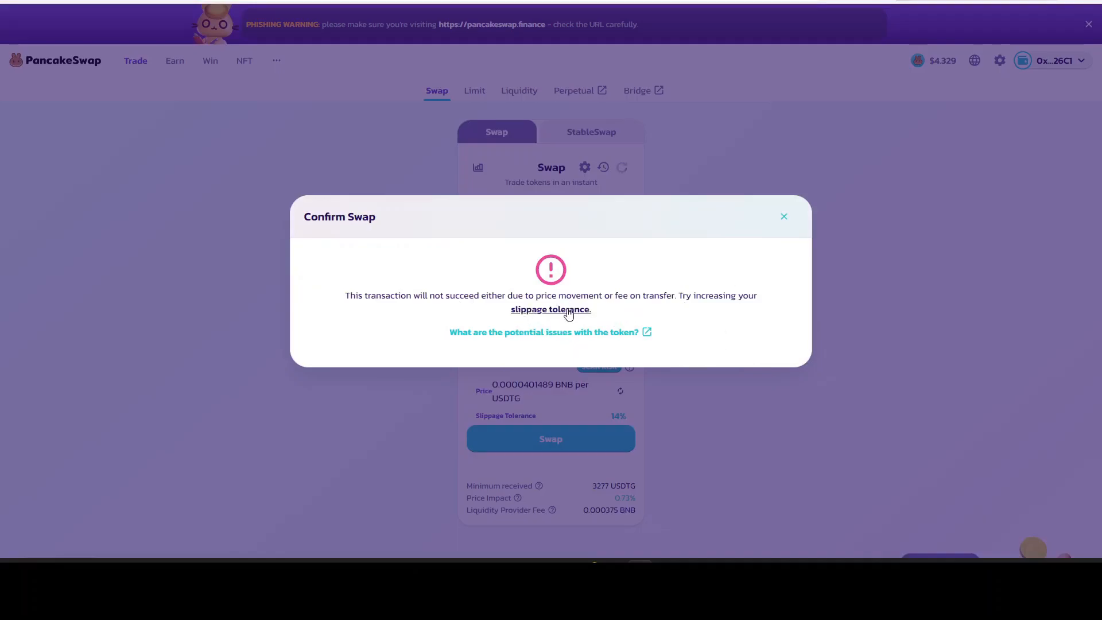
pyautogui.moveTo(1076, 373)
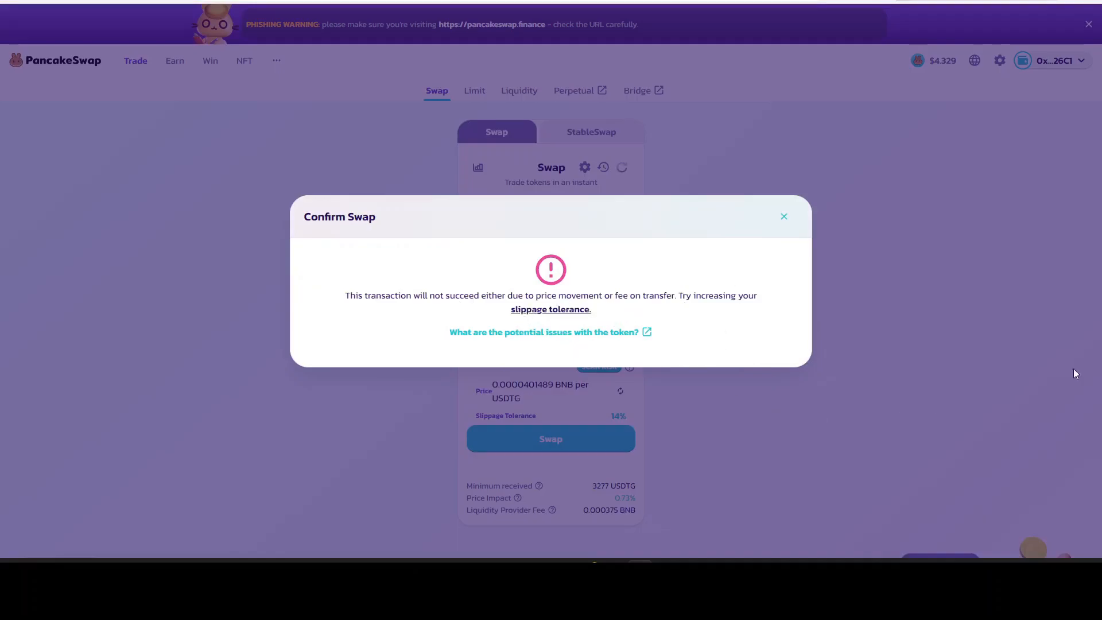
pyautogui.click(783, 215)
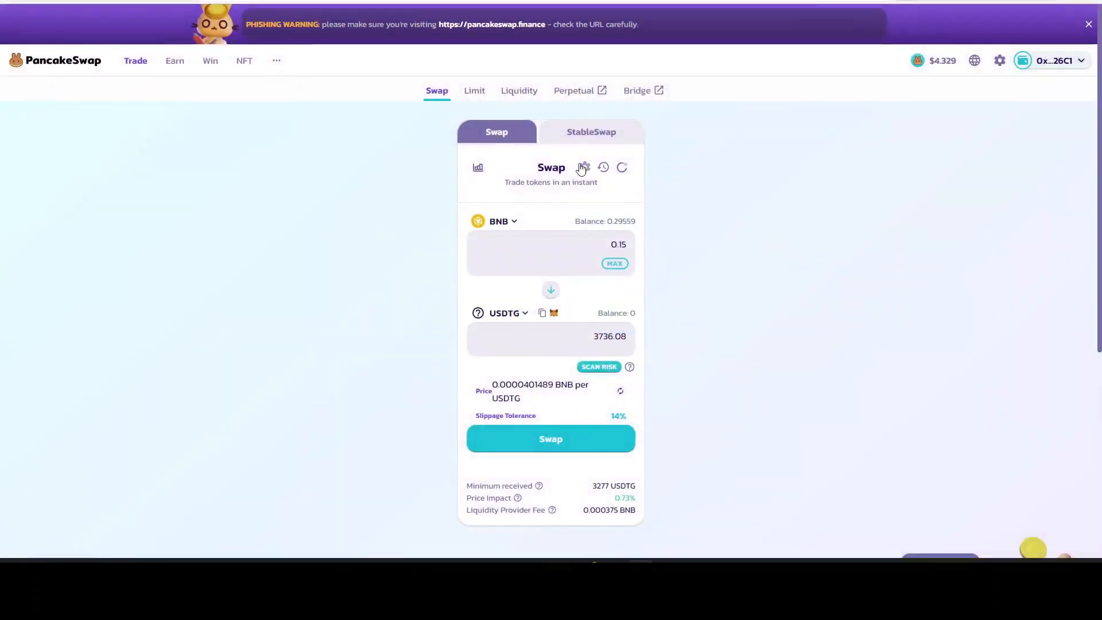
# - Raise the slippage tolerance to 17% in the swap settings
pyautogui.click(584, 167)
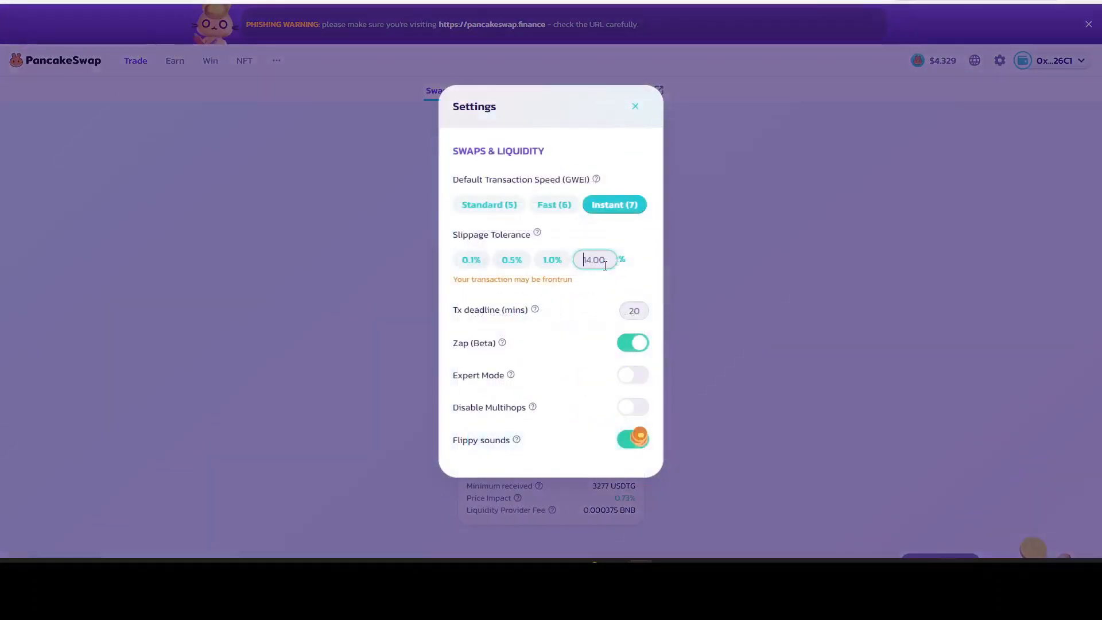
pyautogui.write('17')
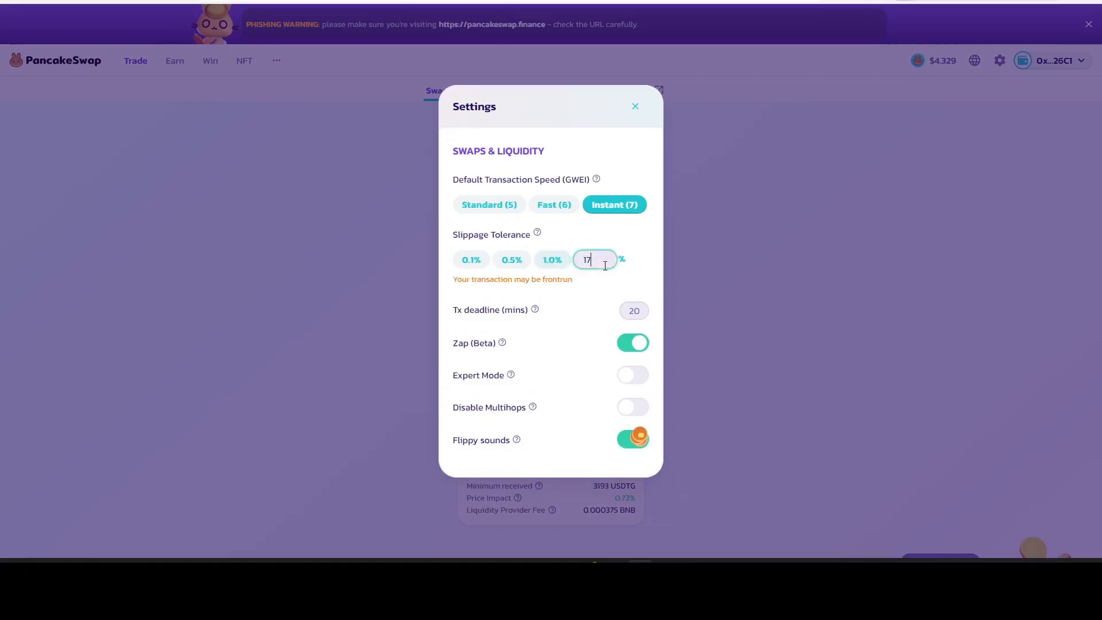
pyautogui.click(635, 105)
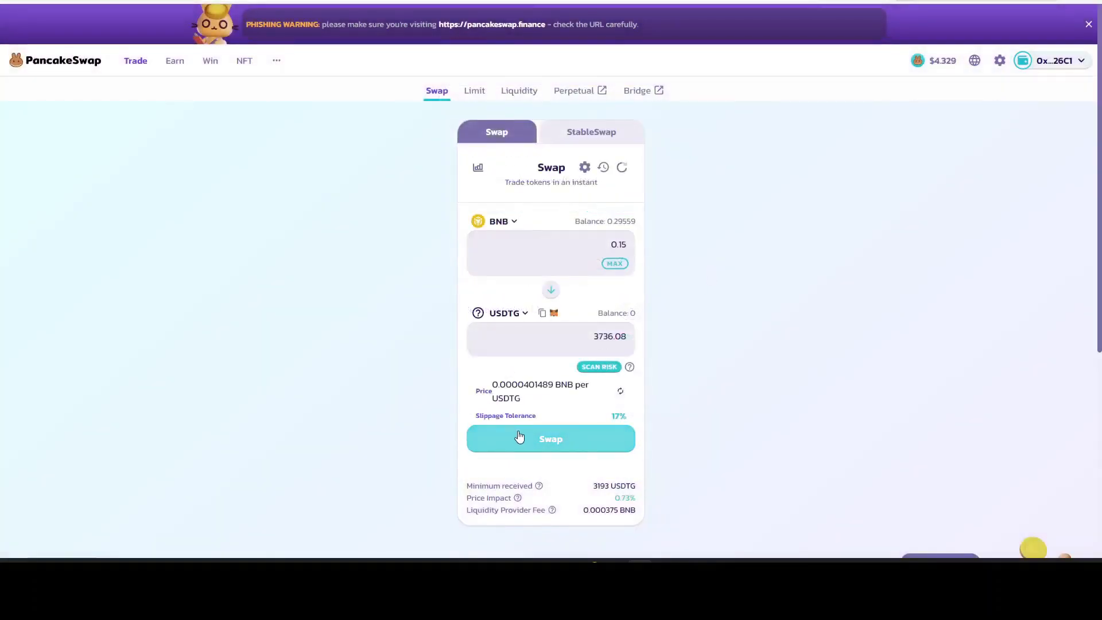
# - Retry the 0.15 BNB swap, approve it in MetaMask, and add USDTG to the wallet
pyautogui.click(549, 438)
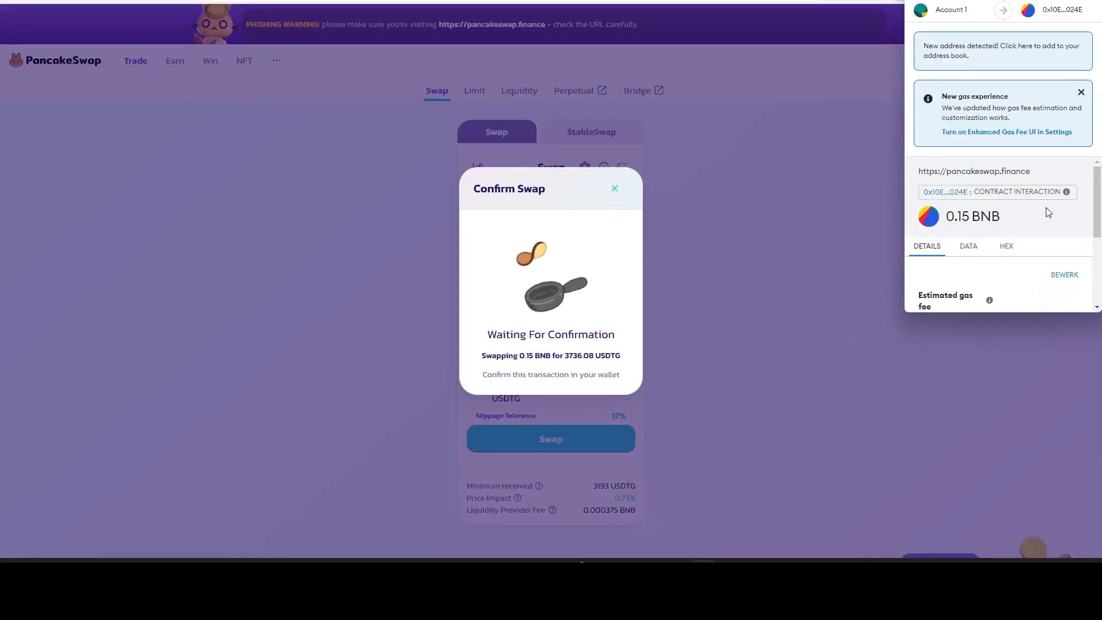
pyautogui.scroll(-3)
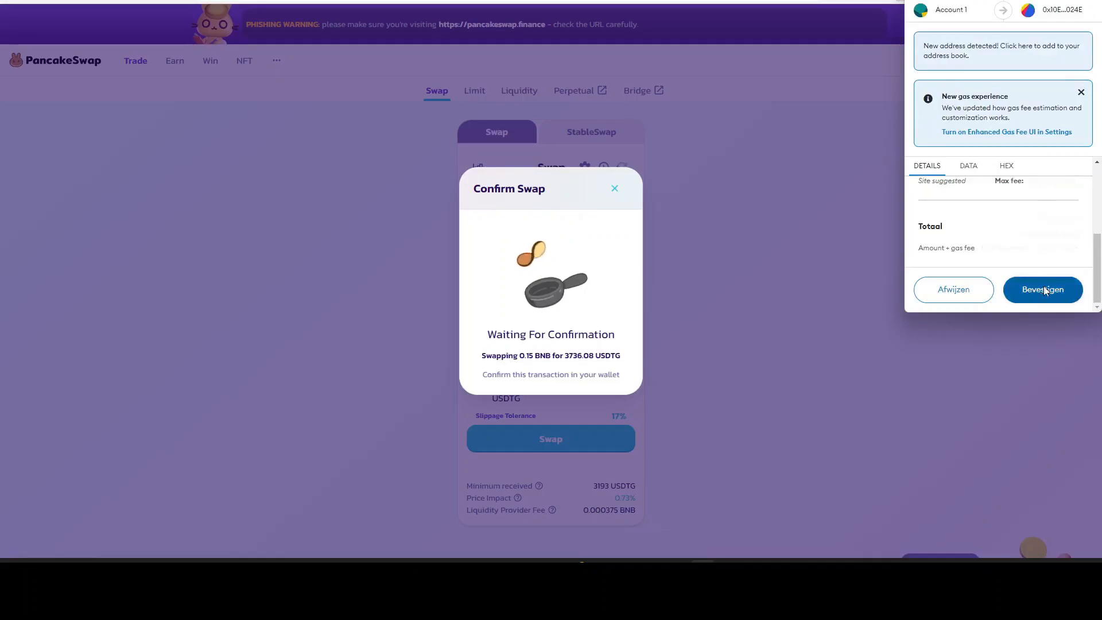
pyautogui.click(1042, 289)
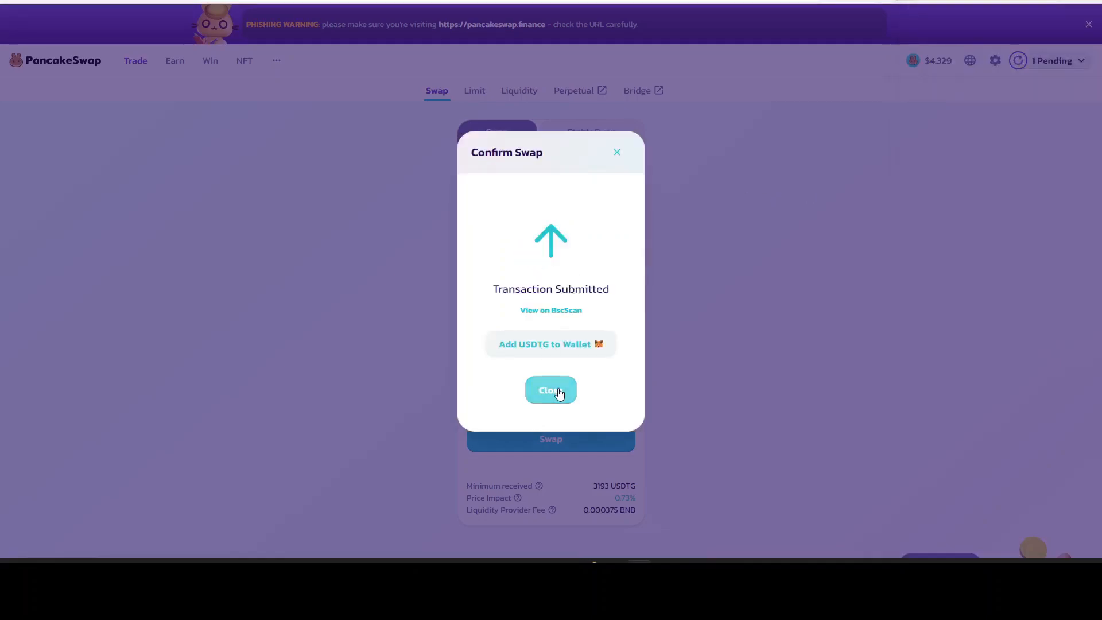
pyautogui.moveTo(586, 352)
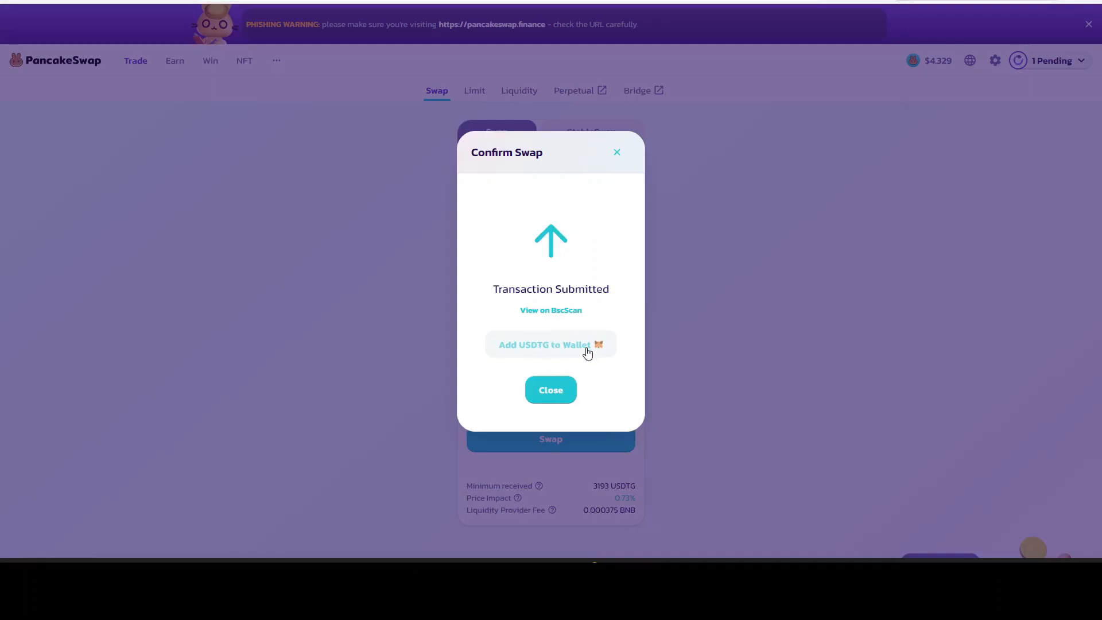
pyautogui.click(550, 344)
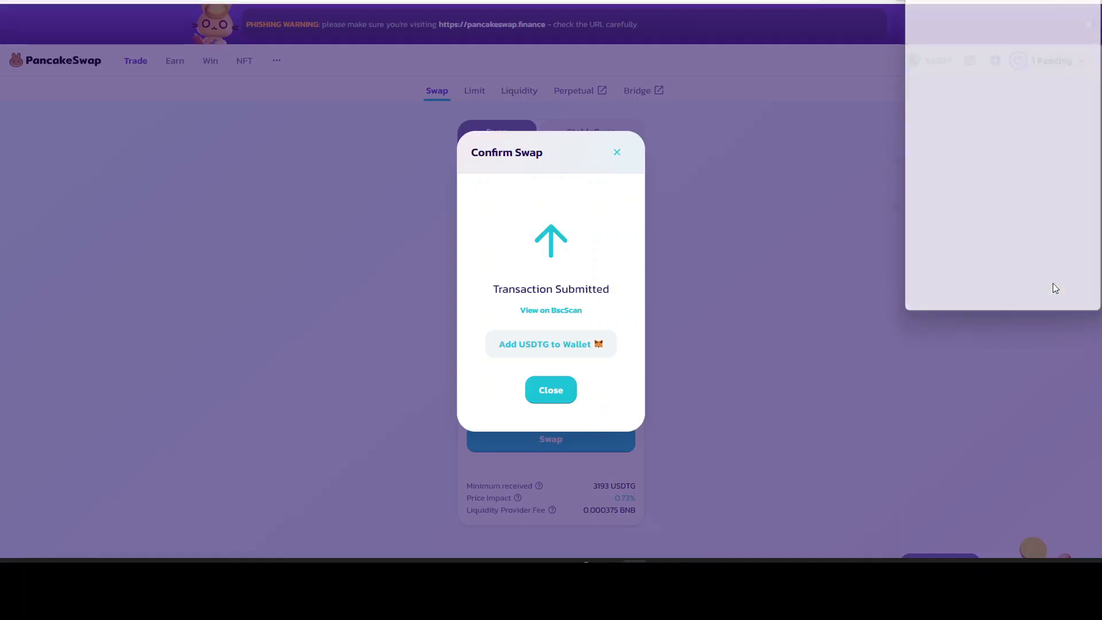
pyautogui.click(550, 391)
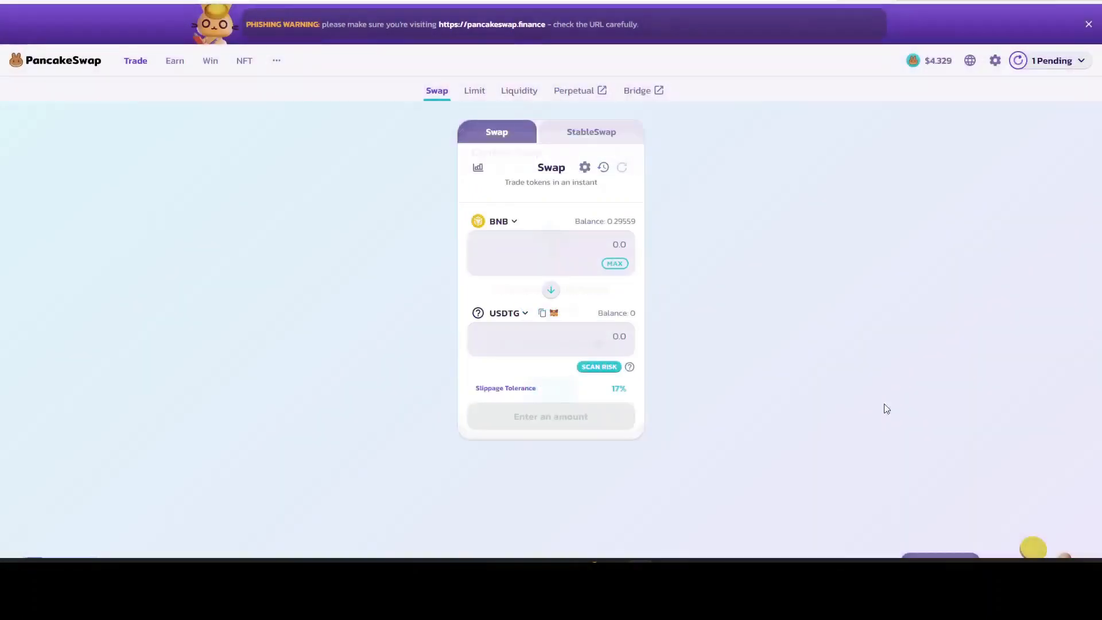
# - Reverse the pair to sell USDTG and fill in the full 3250.39 USDTG balance
pyautogui.click(550, 289)
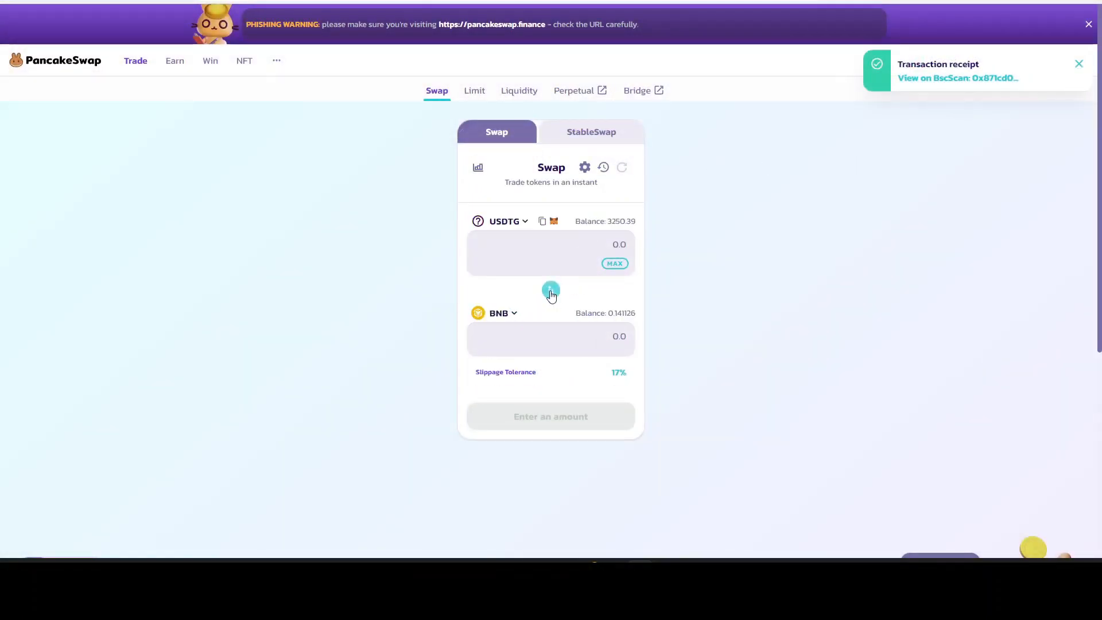
pyautogui.click(614, 262)
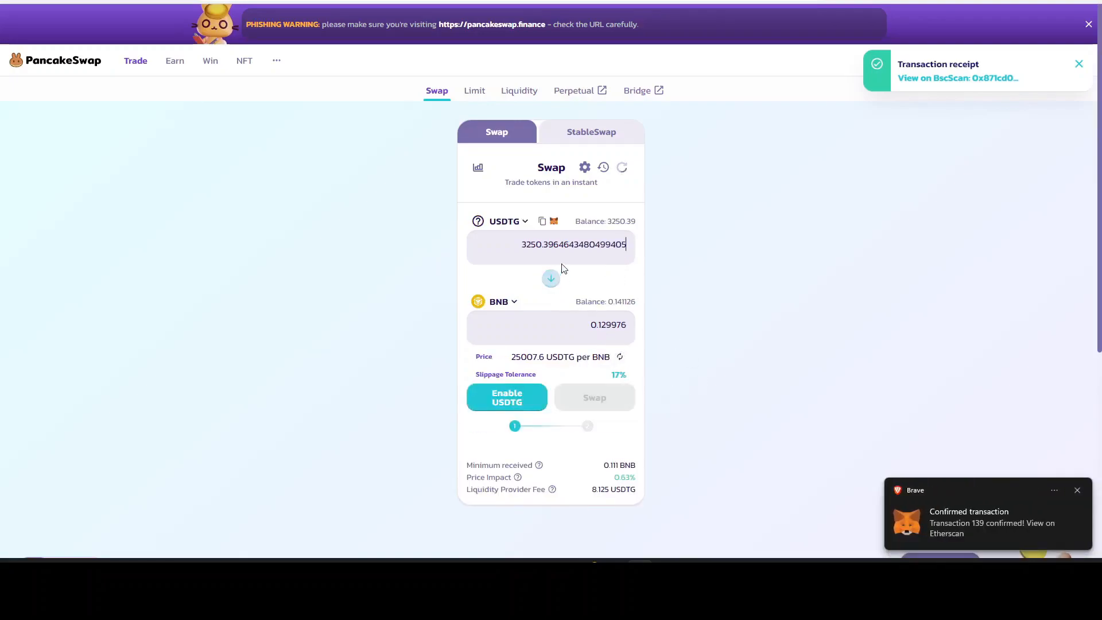
pyautogui.click(1078, 63)
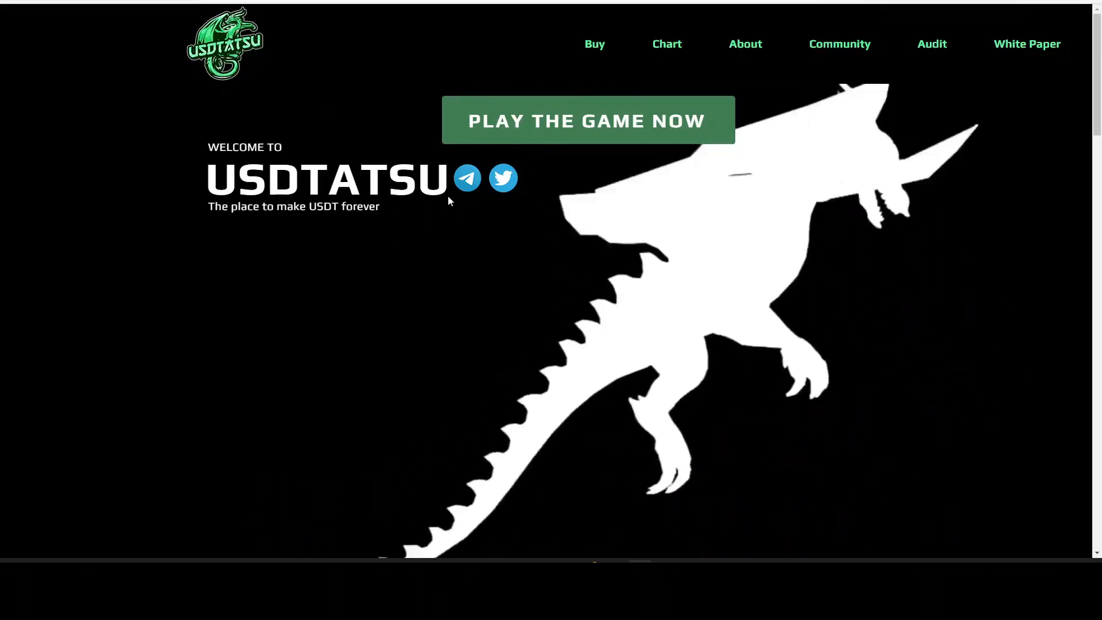
# - Follow the Telegram icon on the USDTATSU homepage to the project's group
pyautogui.click(467, 178)
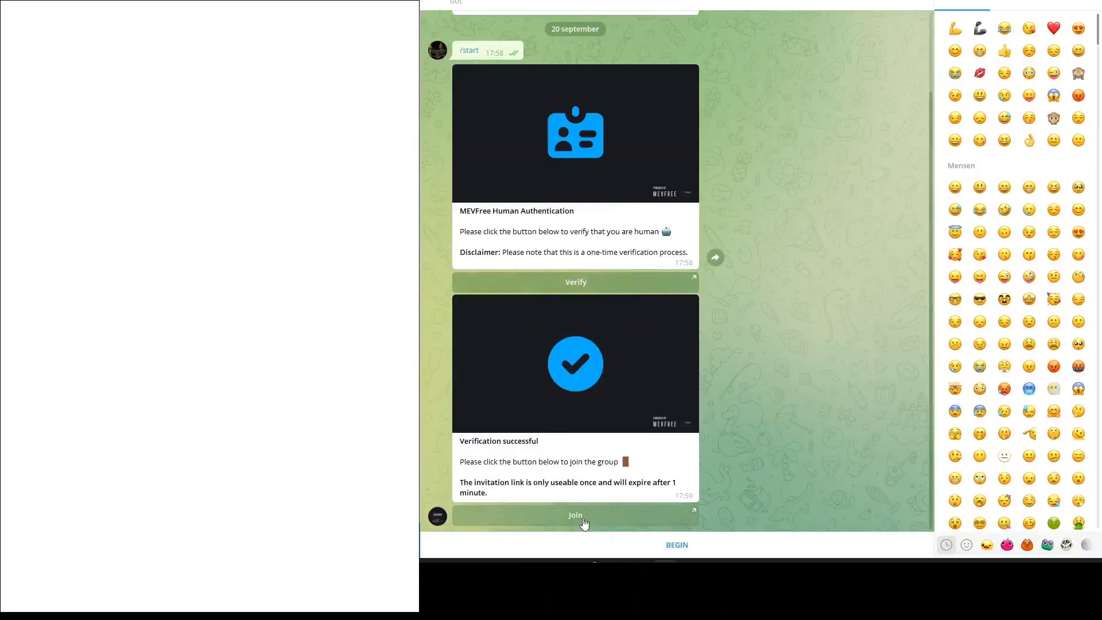
pyautogui.moveTo(582, 316)
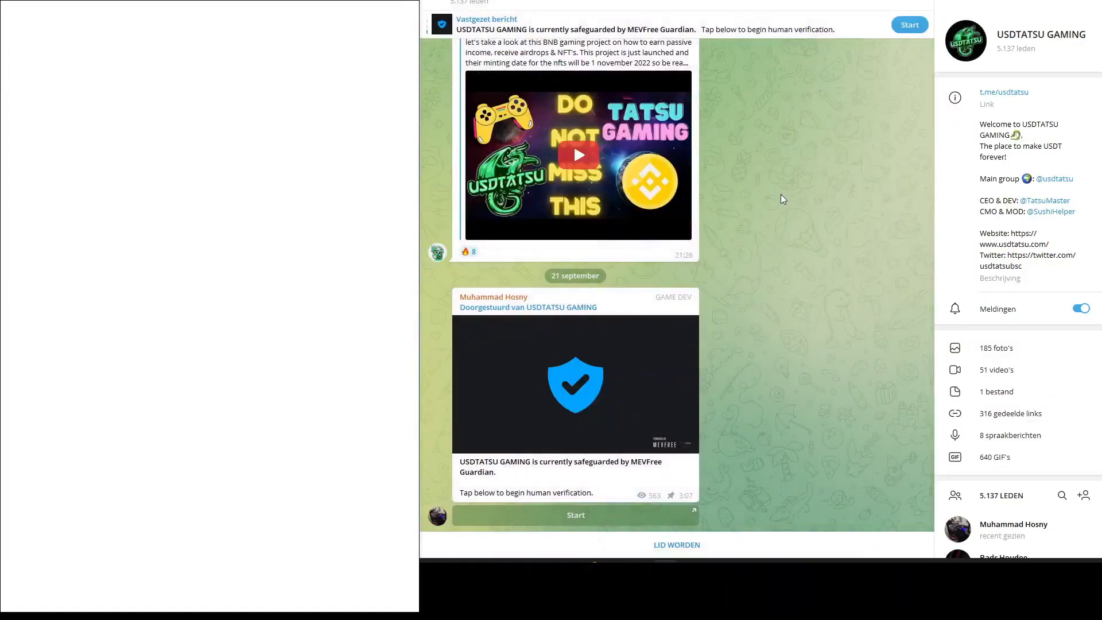
pyautogui.moveTo(758, 217)
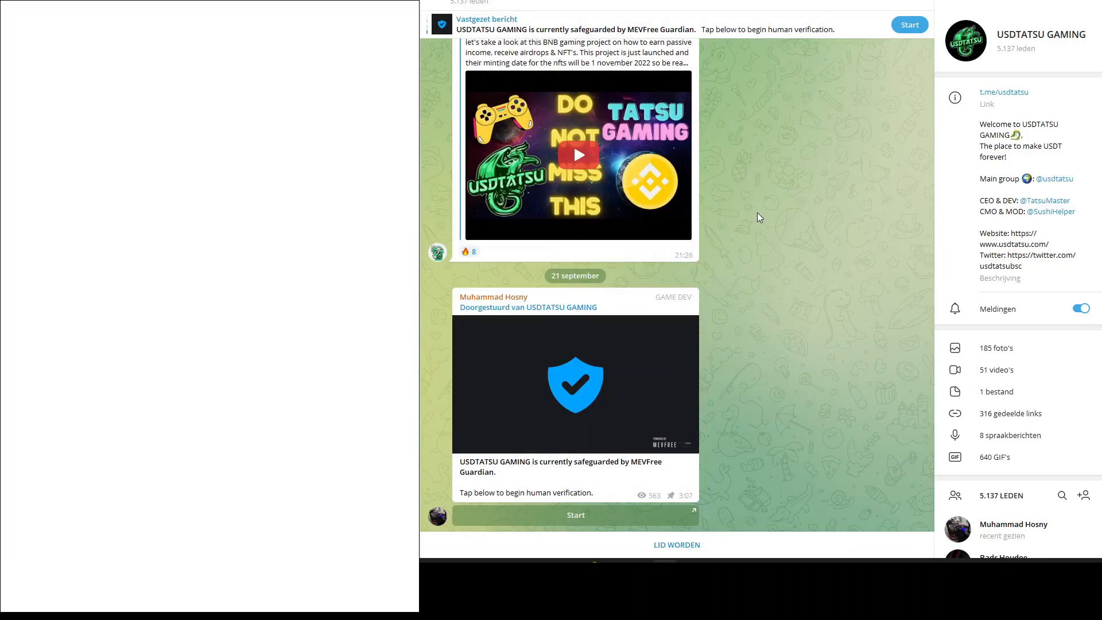
pyautogui.moveTo(758, 217)
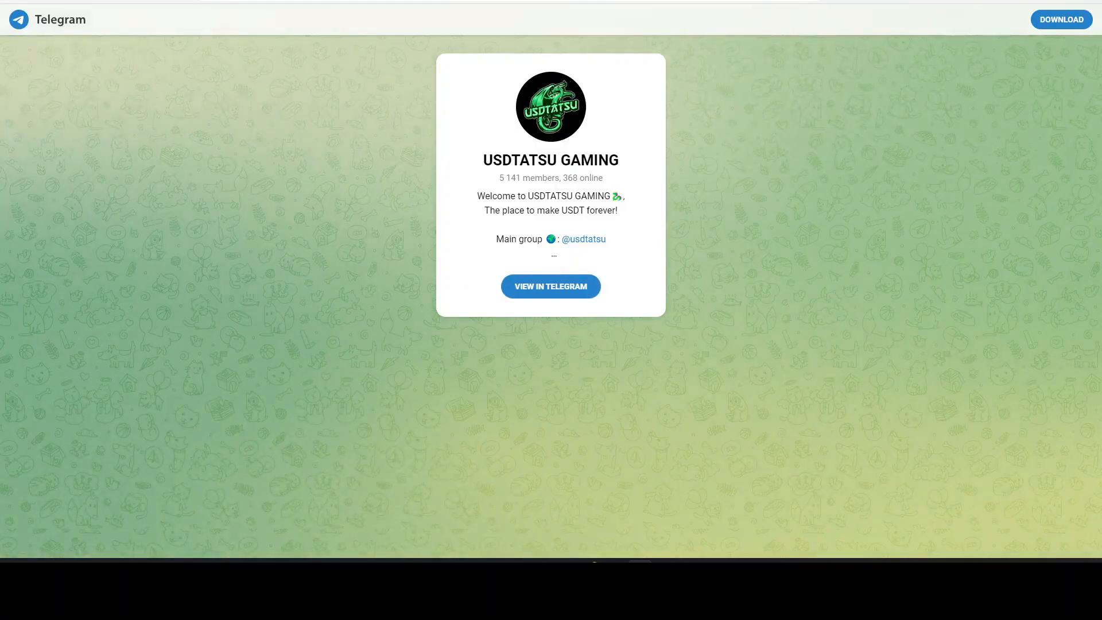
# - Return from the USDTATSU GAMING Telegram group to the USDTATSU homepage
pyautogui.click(549, 286)
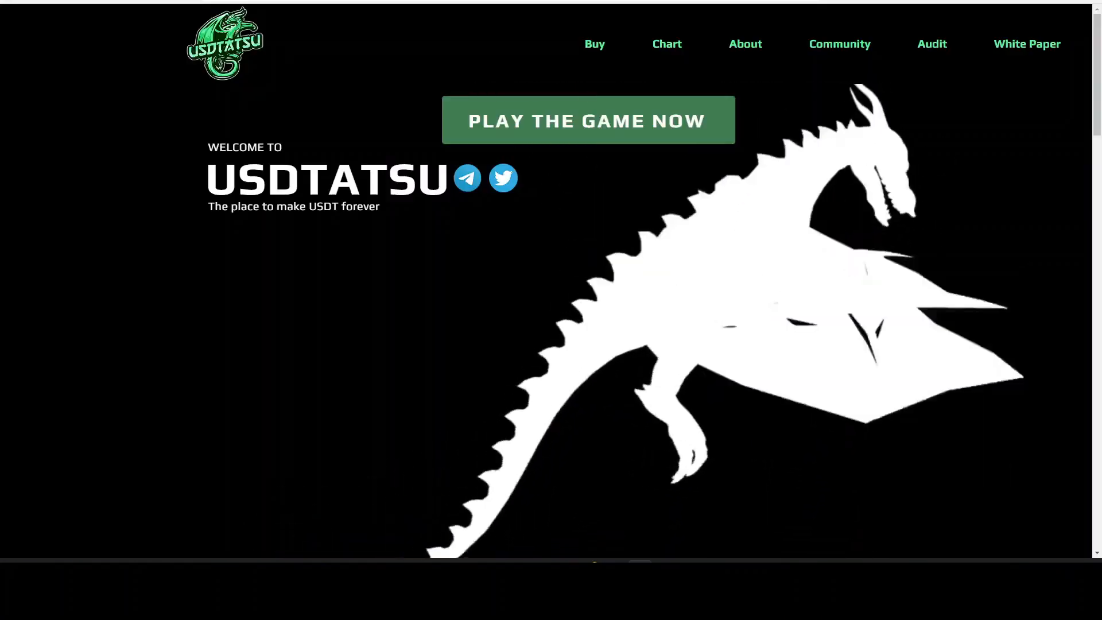